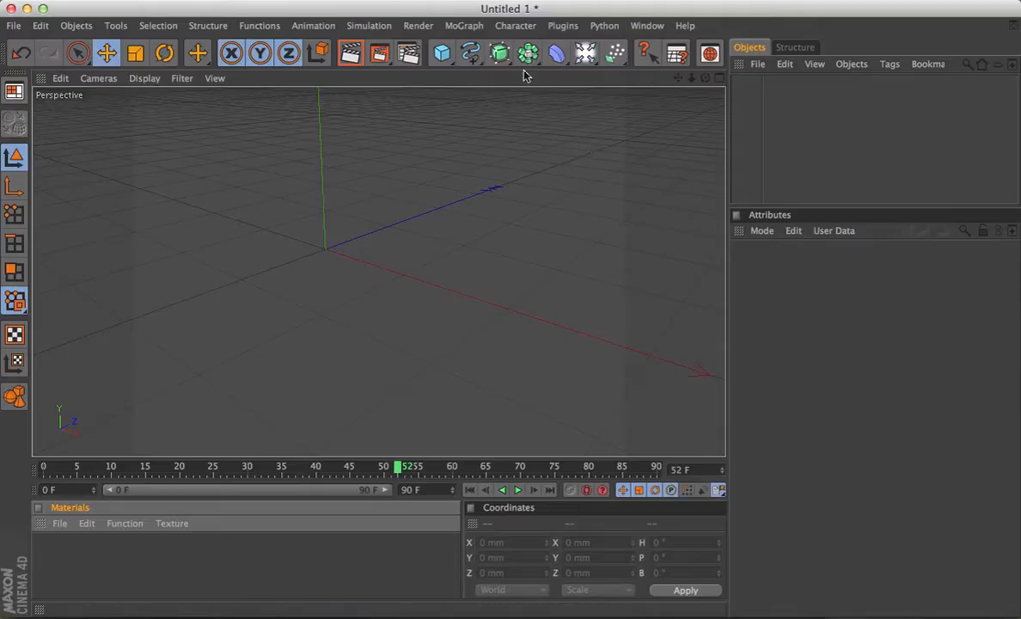
Add a Sphere primitive and set its radius to 50 mm
click(442, 54)
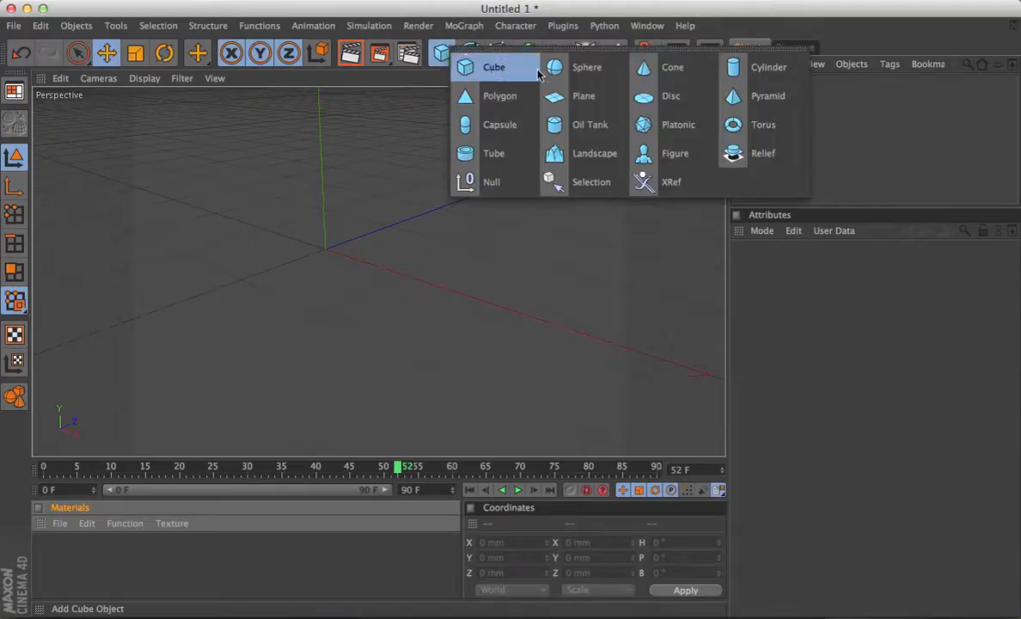
click(588, 67)
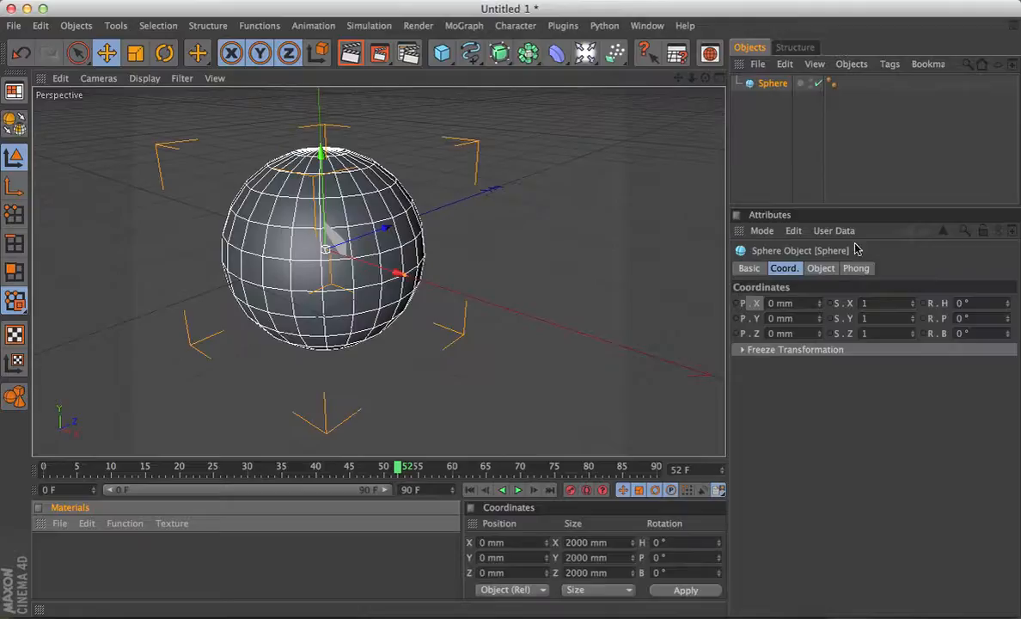
click(820, 268)
text(50)
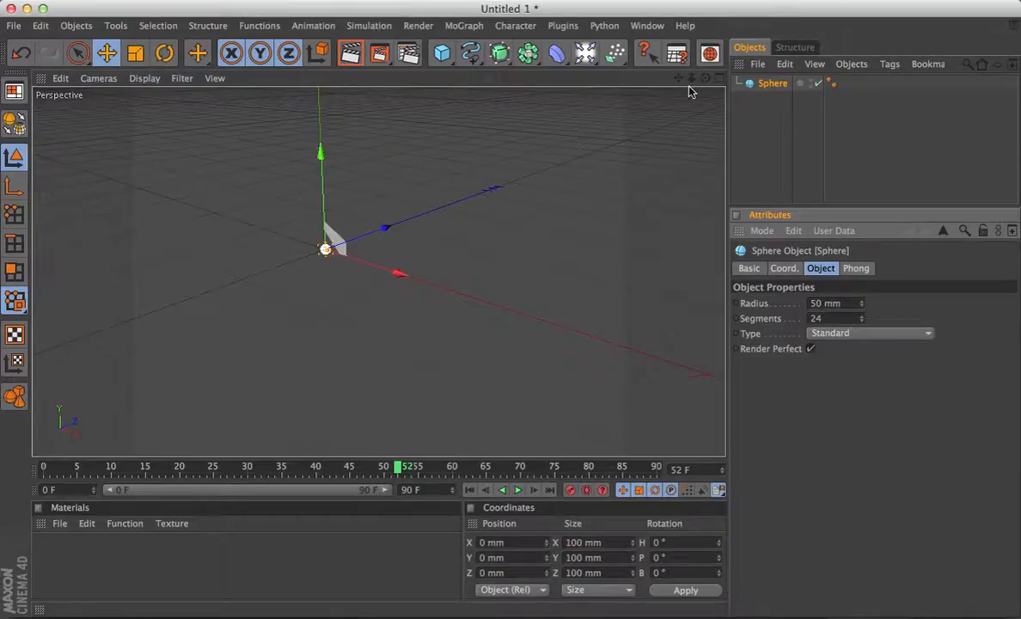
Put the sphere in a Grid Array Cloner, count 50×10×1, size 5000 × 1000 mm
click(464, 26)
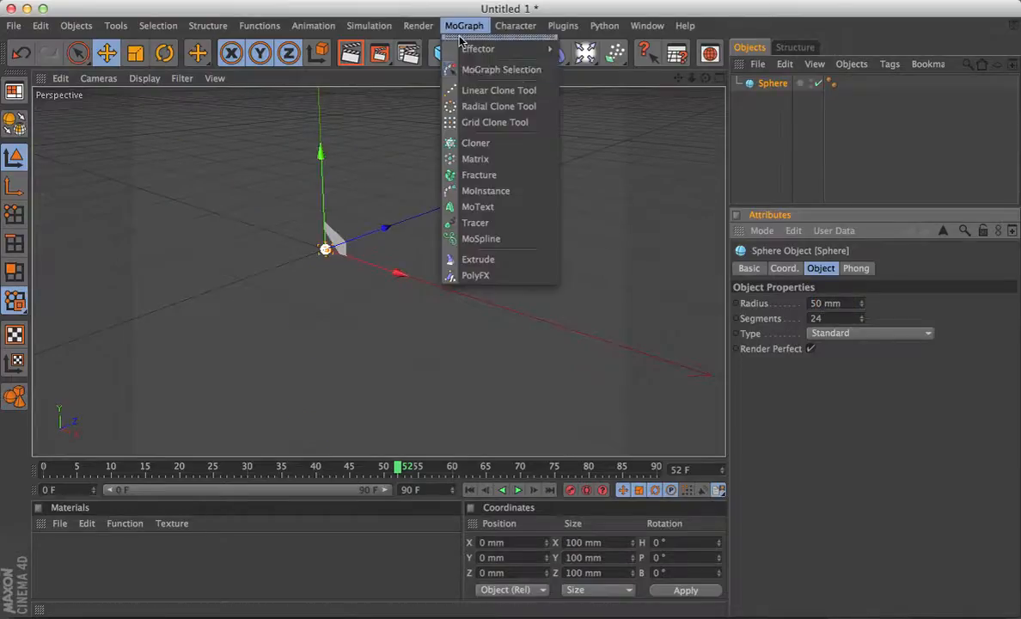
click(474, 143)
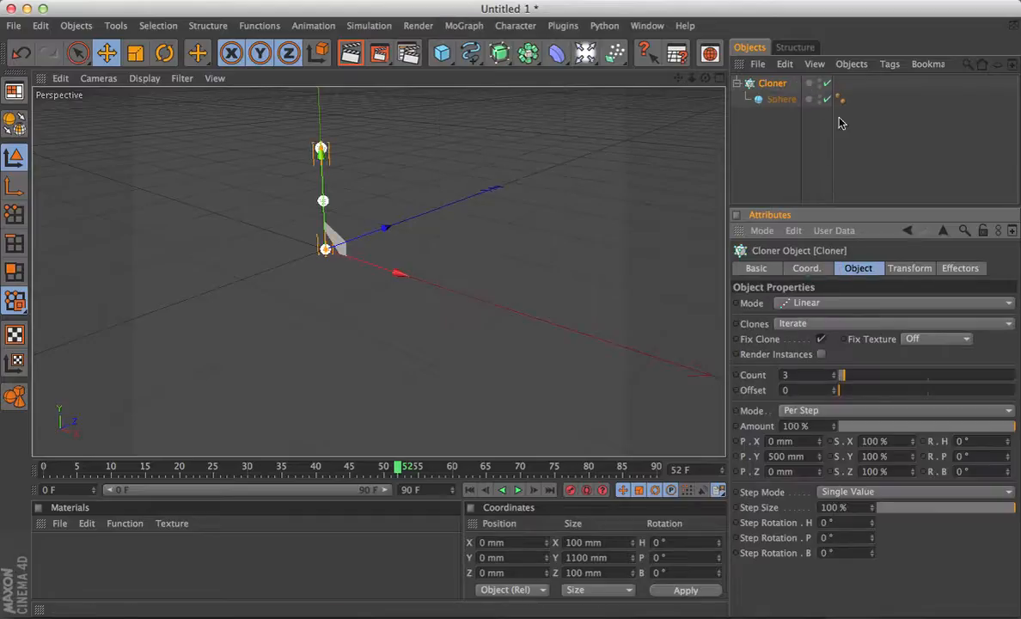
mouse_move(814, 316)
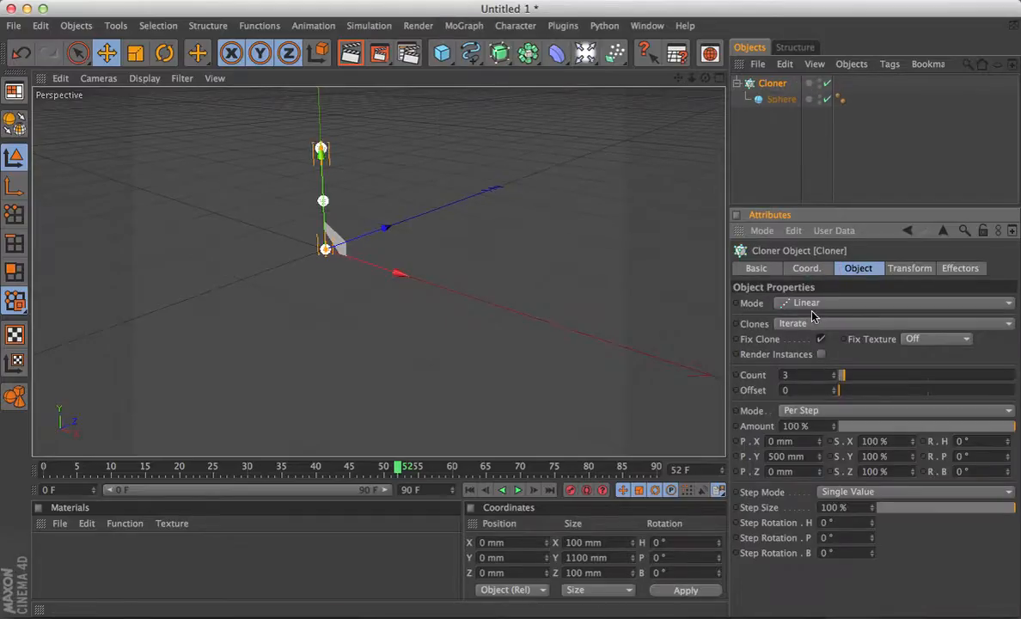
click(894, 302)
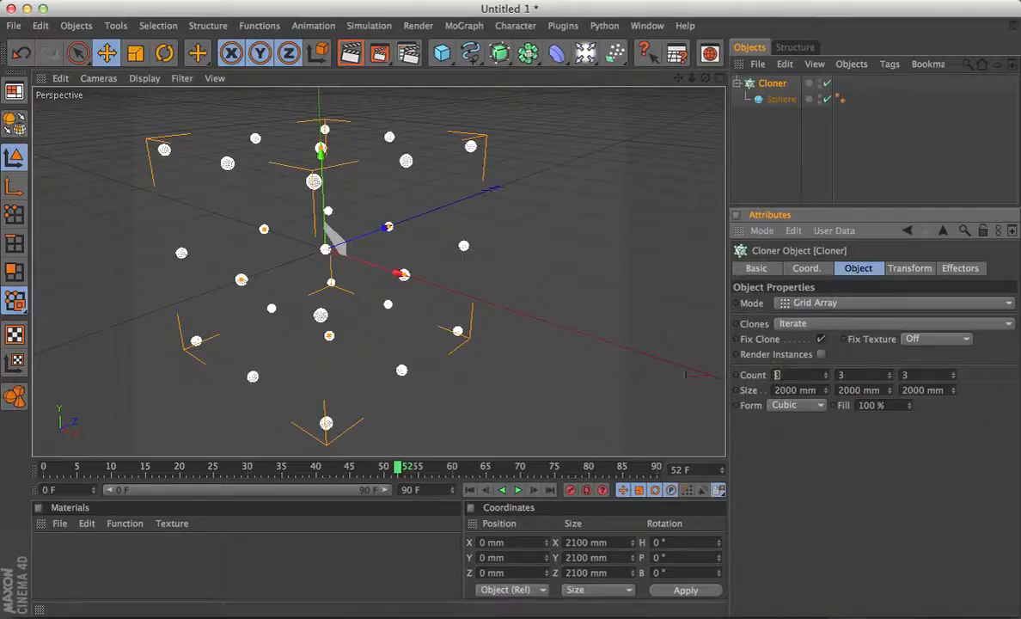
text(50)
click(865, 375)
text(10)
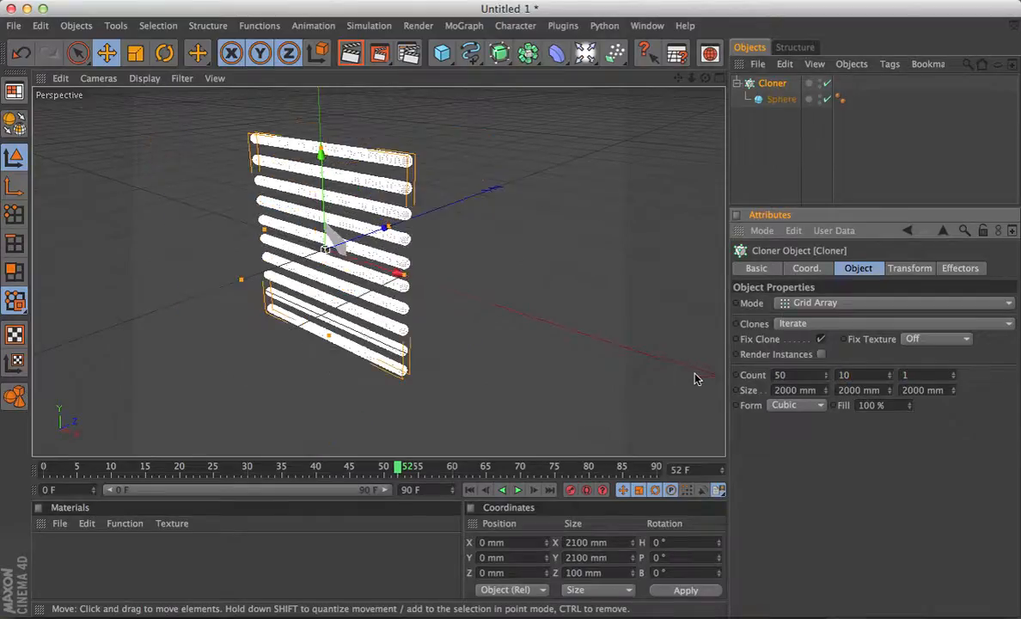
click(794, 389)
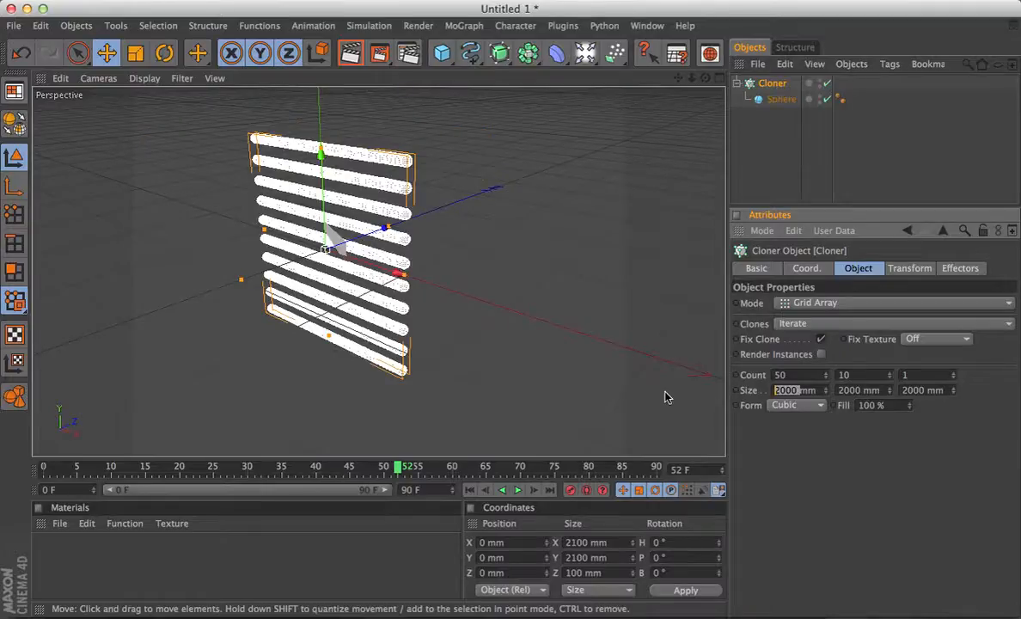
text(500)
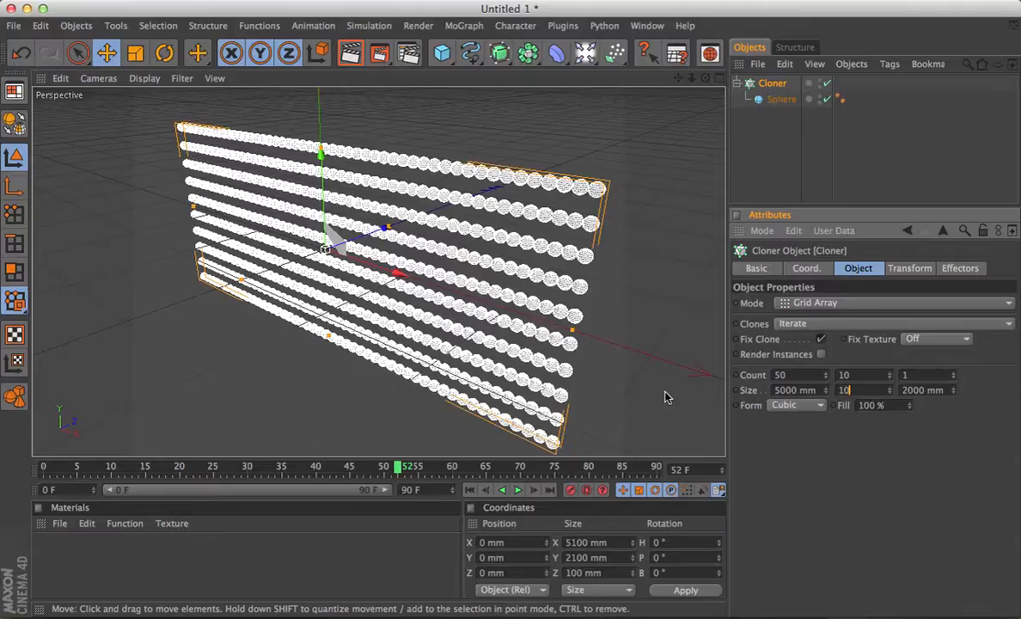
text(1000)
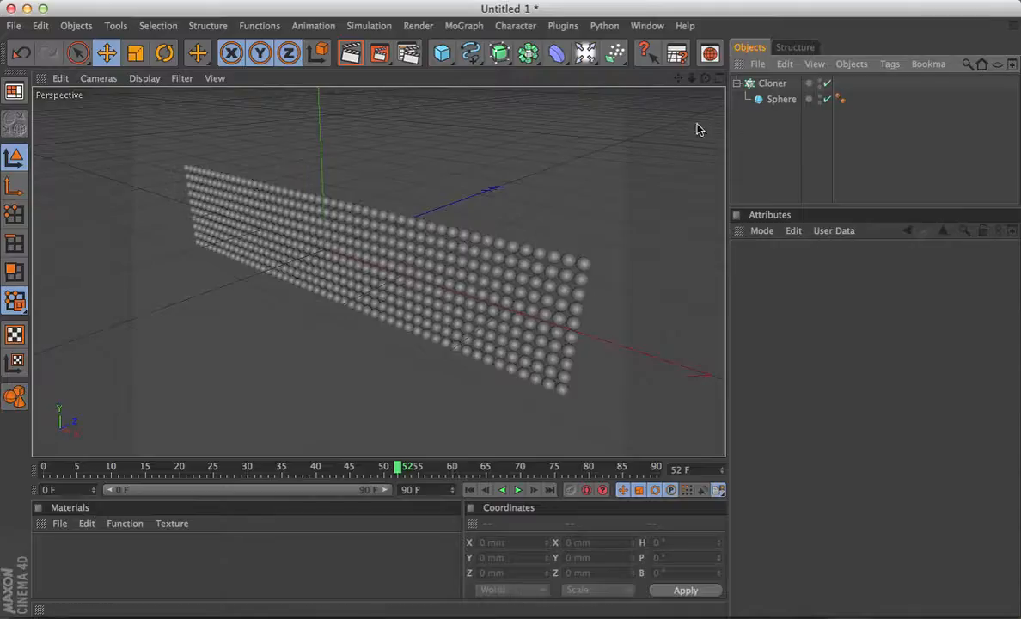
Add a Text spline reading COOKEY
click(471, 53)
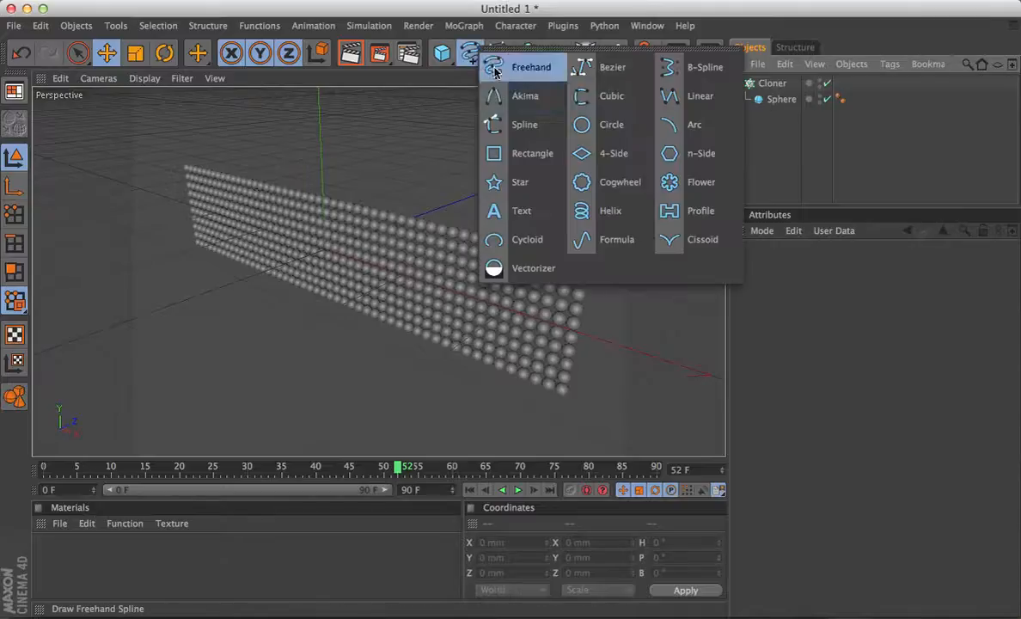
mouse_move(521, 210)
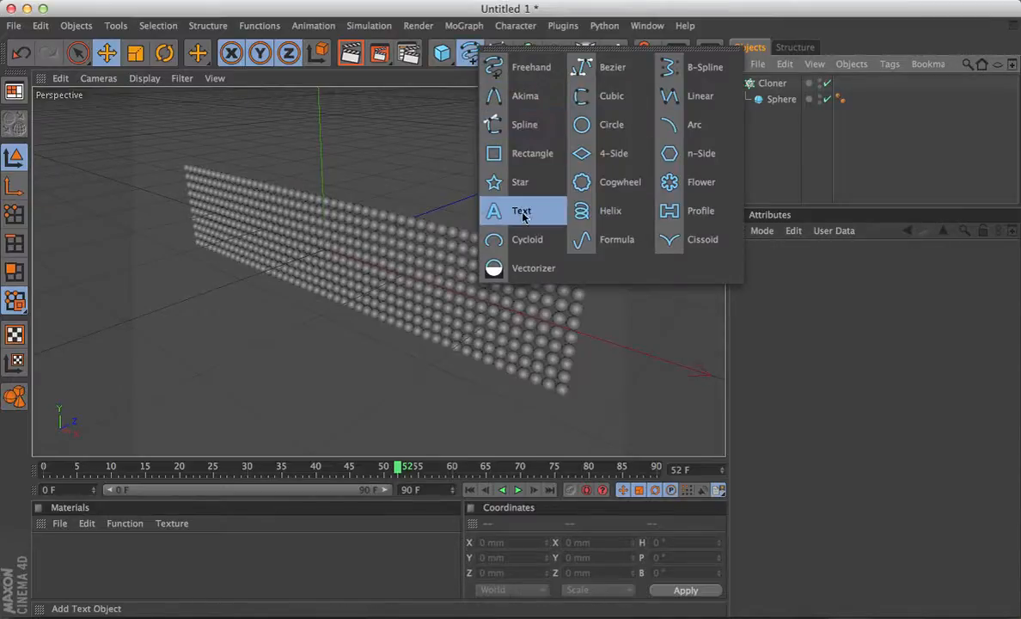
click(523, 210)
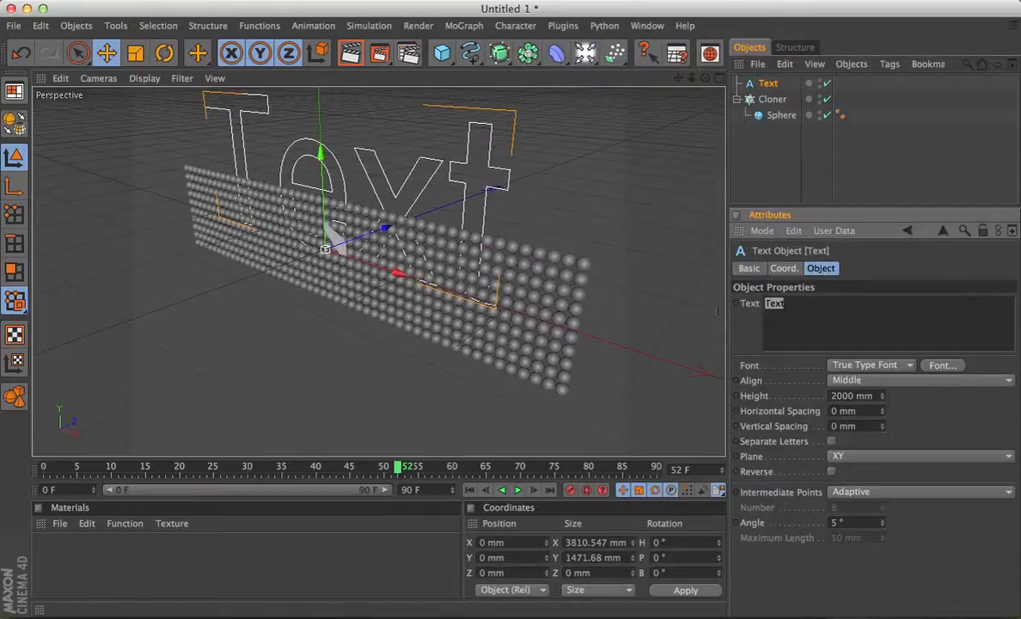
text(COOKE)
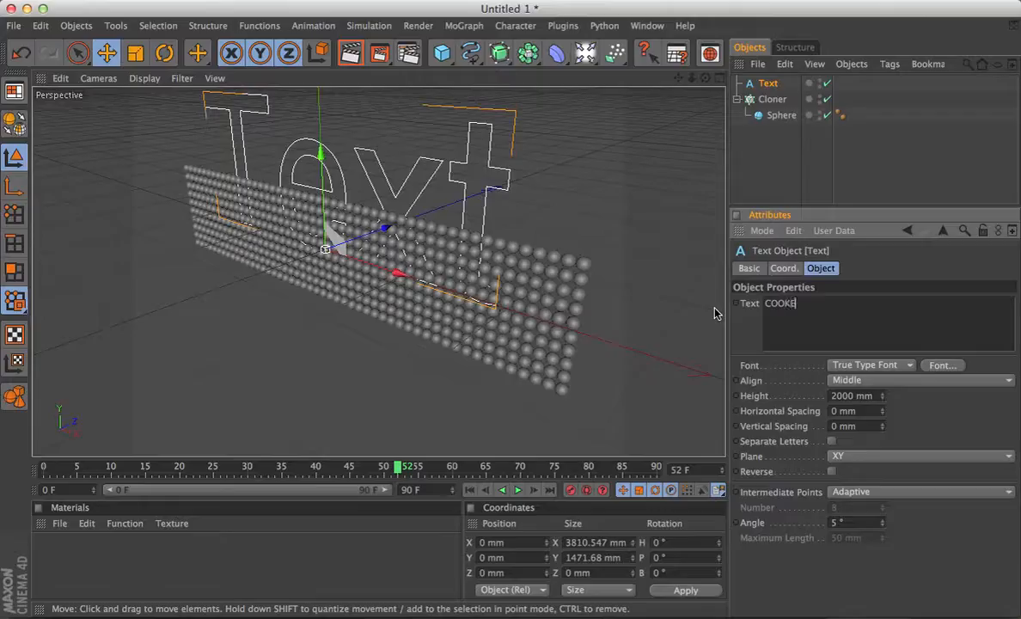
text(Y)
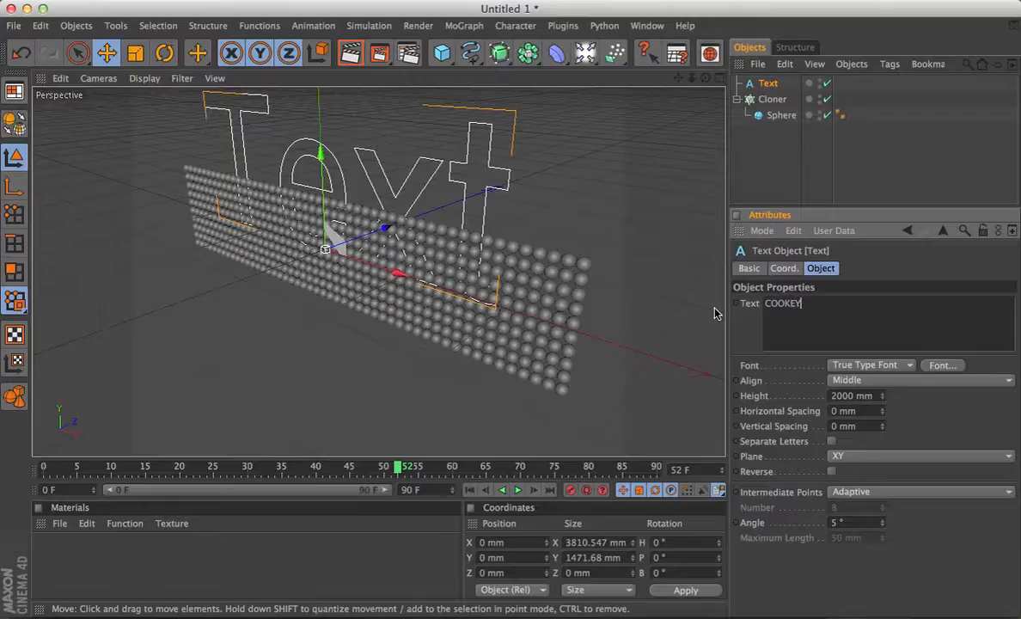
Choose a typeface for the lettering and set its height to 1090 mm
click(942, 364)
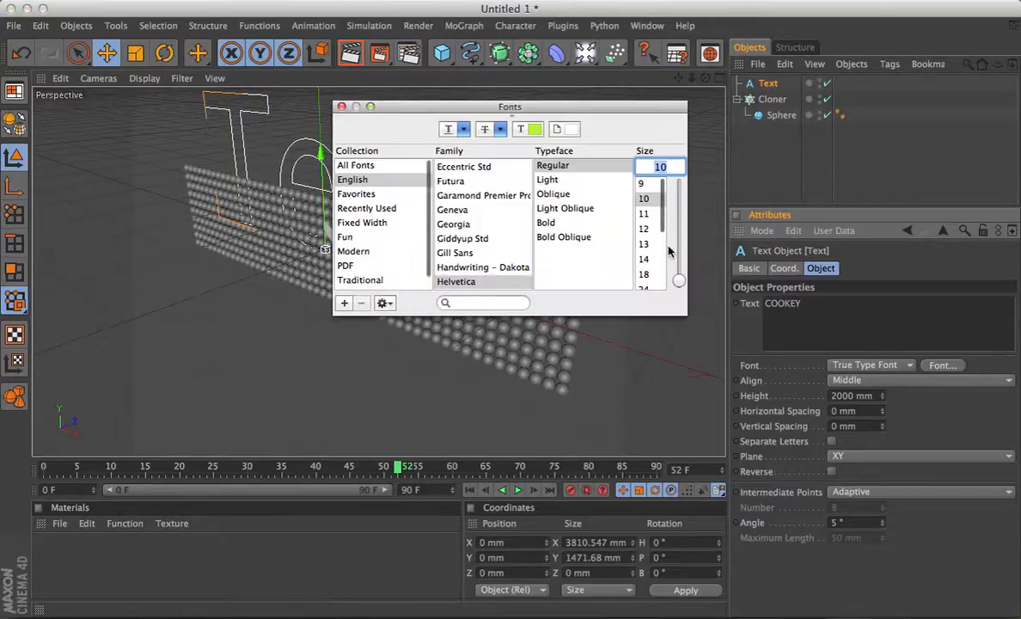
click(454, 251)
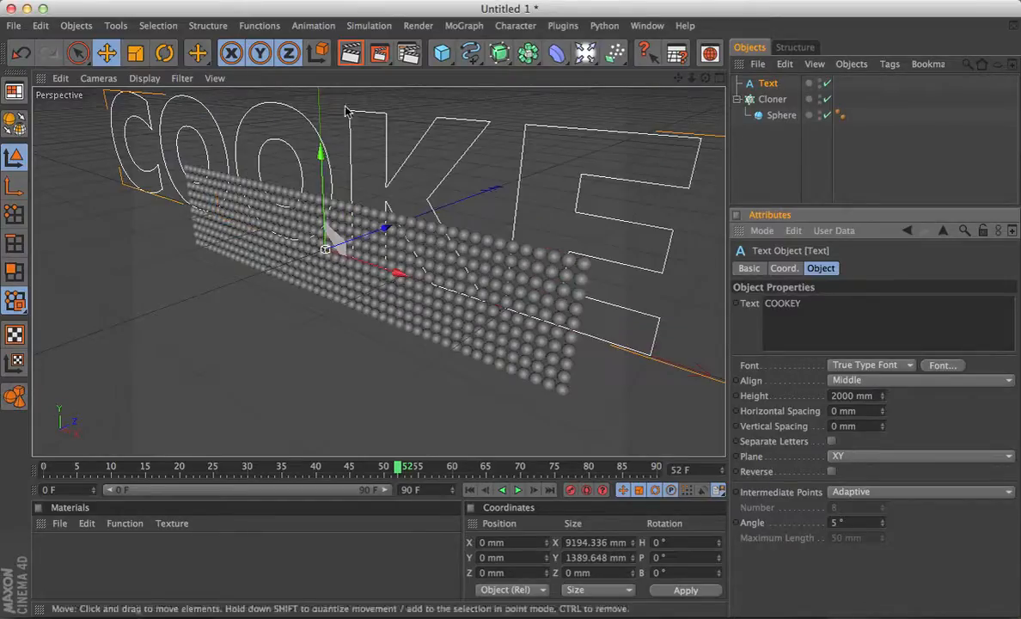
click(856, 396)
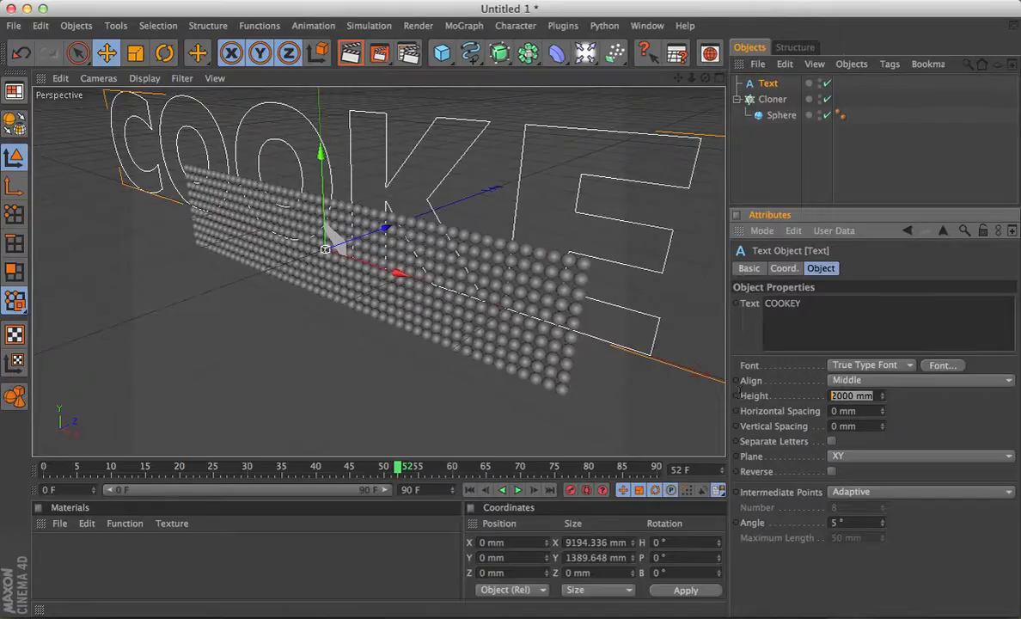
text(1090)
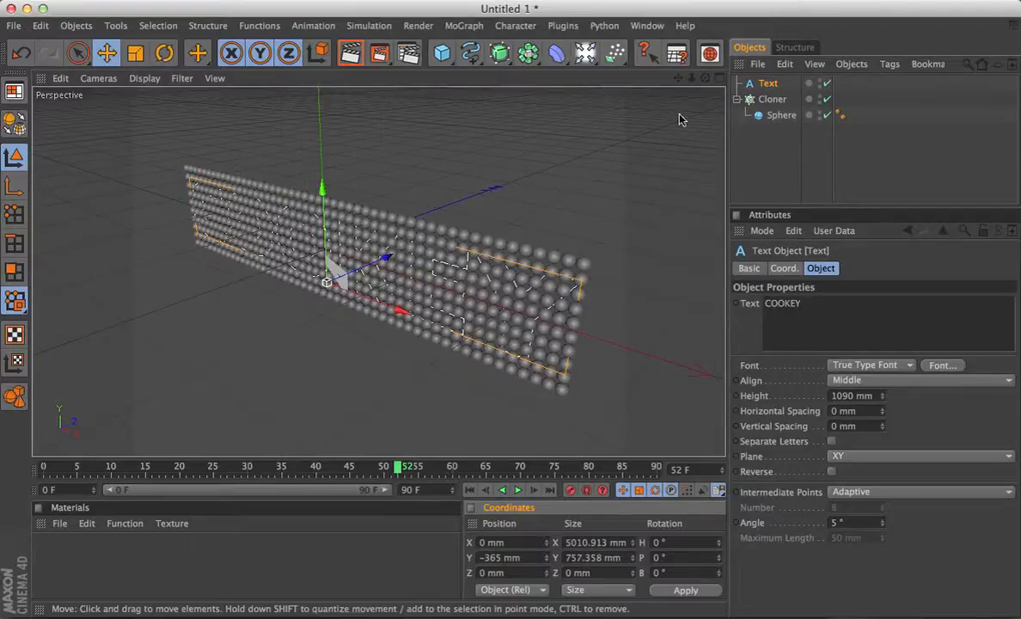
Extrude the text 1200 mm deep in an Extrude NURBS and set Z position to -600
click(766, 83)
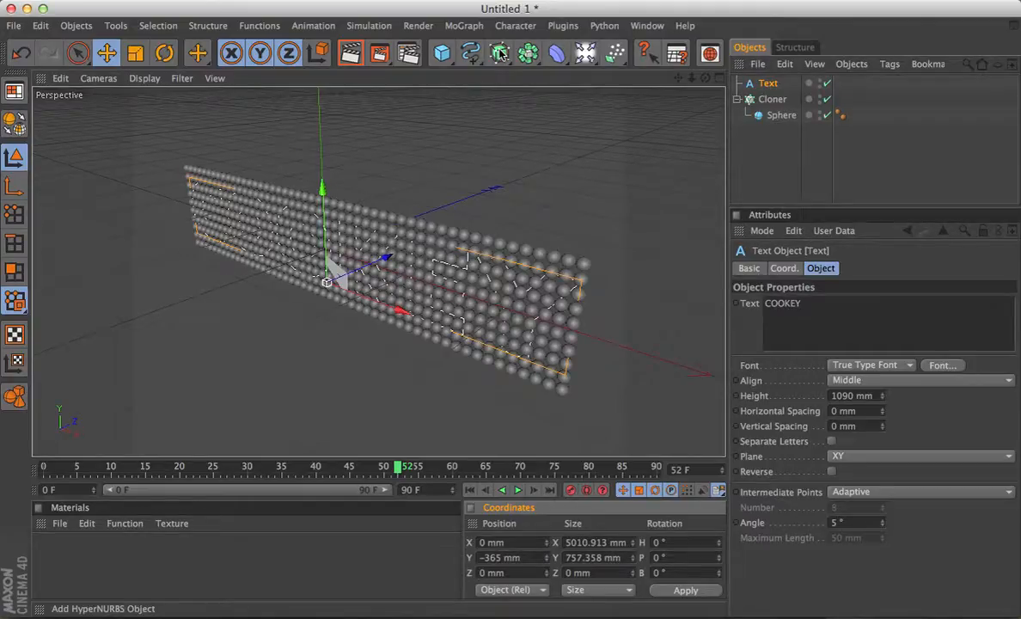
click(499, 54)
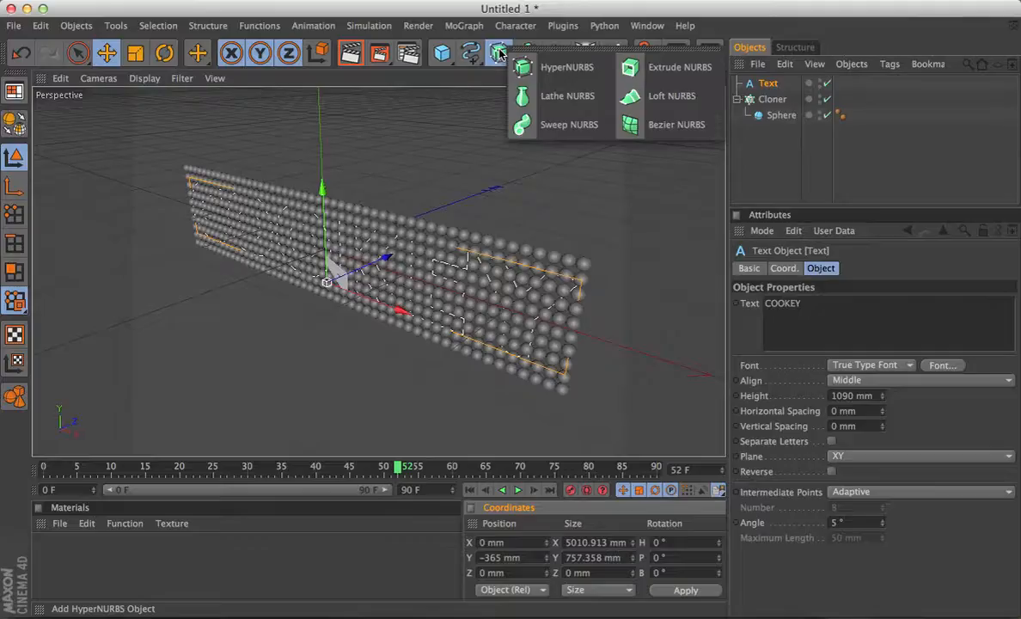
mouse_move(679, 67)
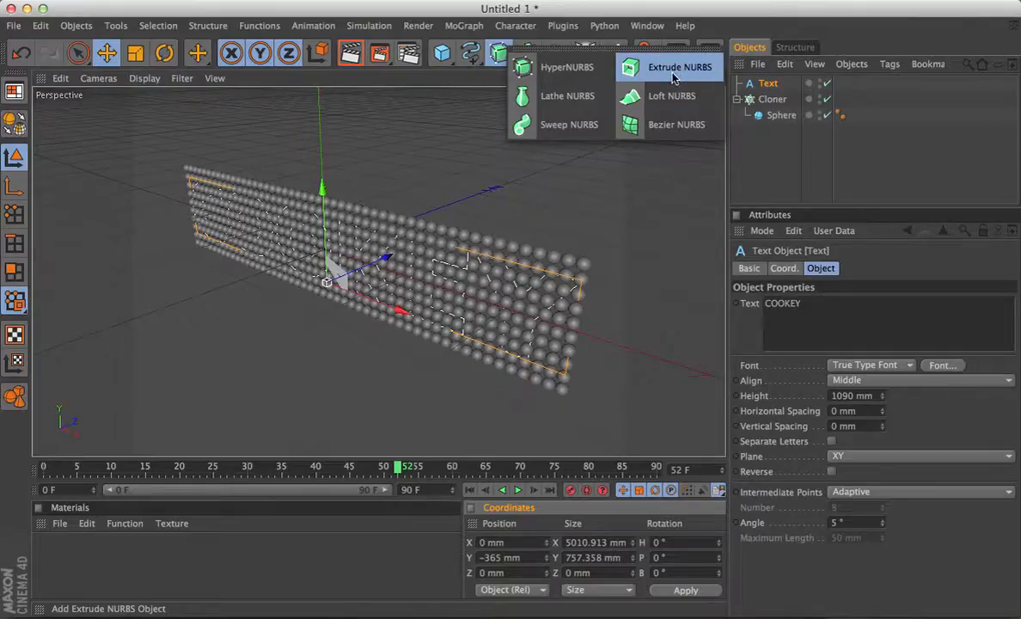
click(680, 67)
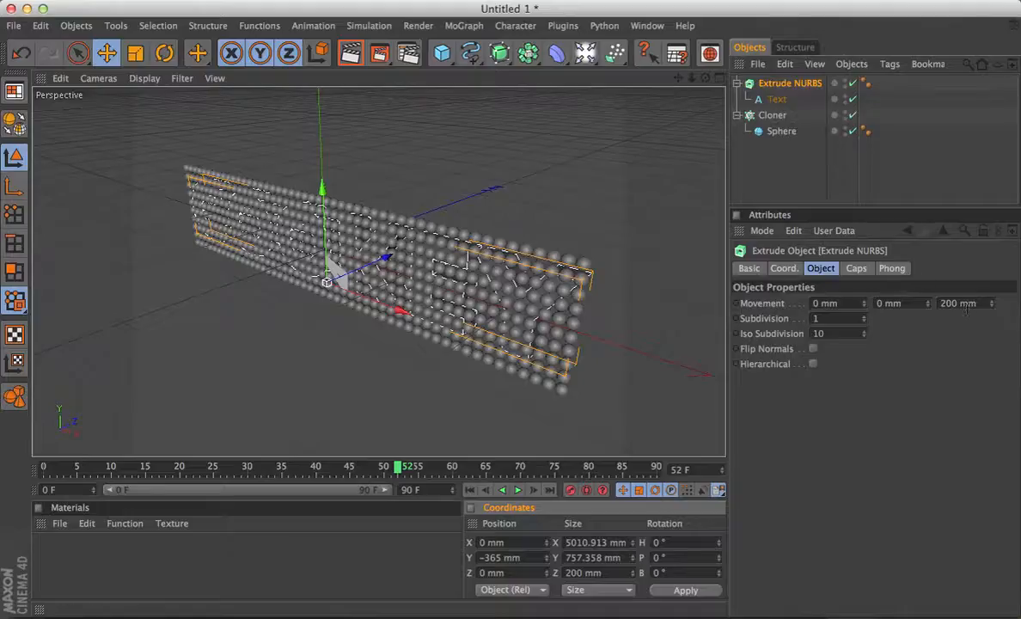
click(963, 303)
text(1200)
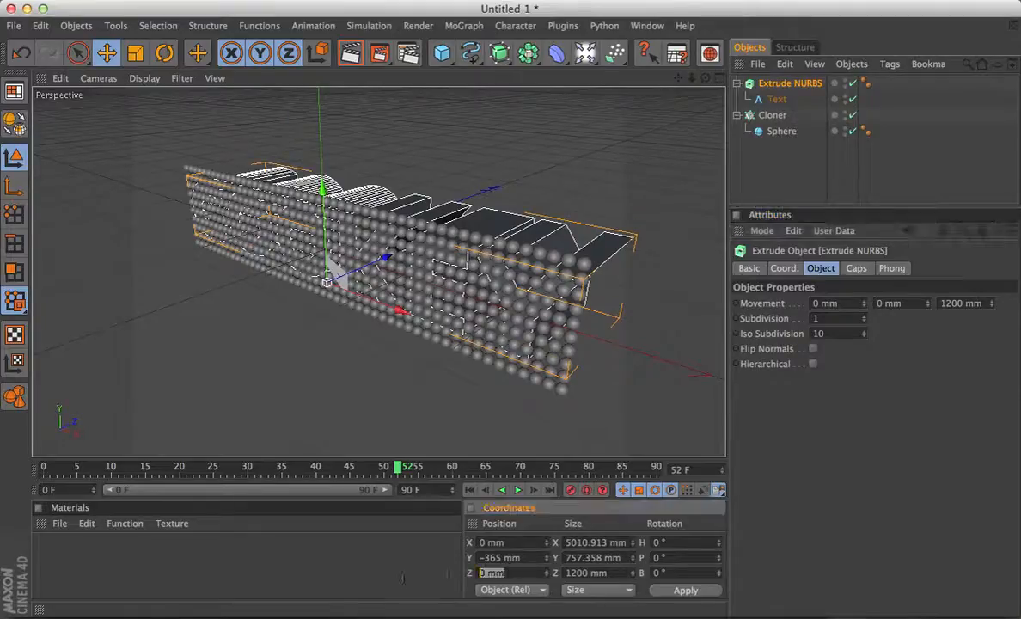
text(-600)
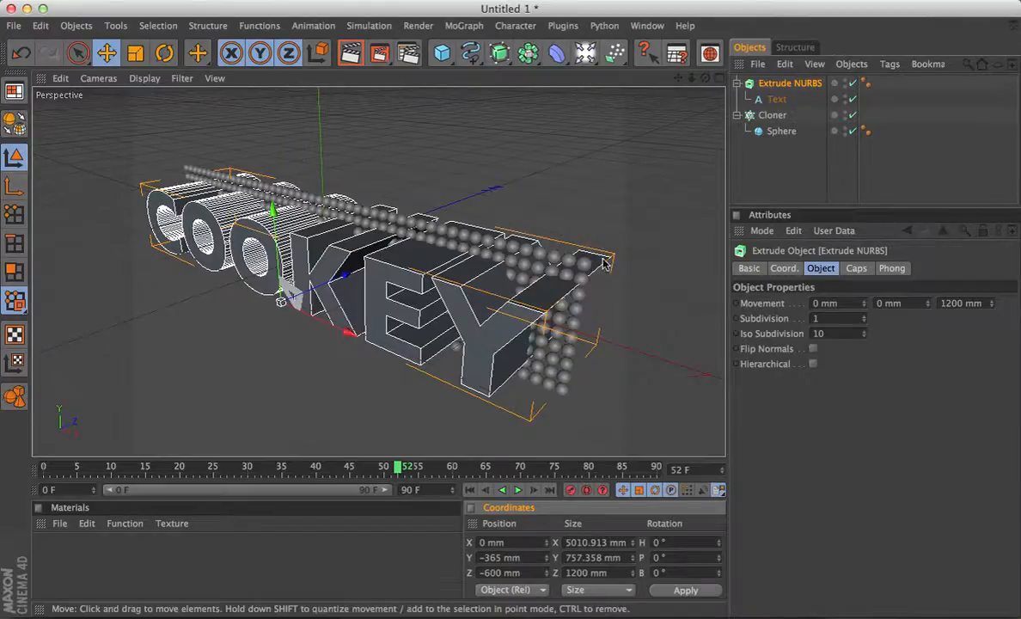
Add a Volume effector to the selected Cloner
click(772, 113)
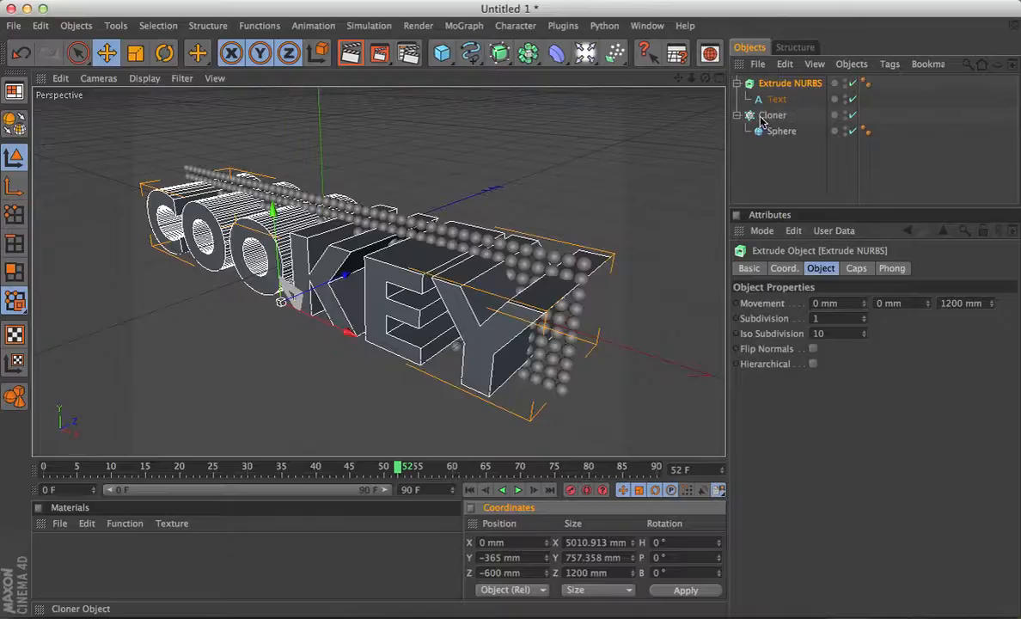
click(774, 114)
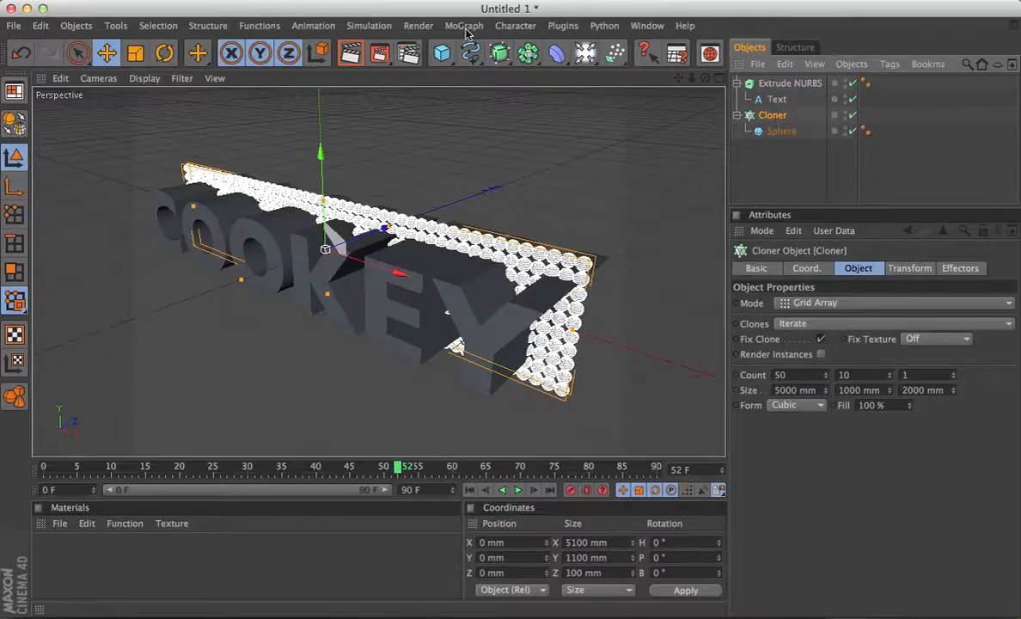
click(464, 26)
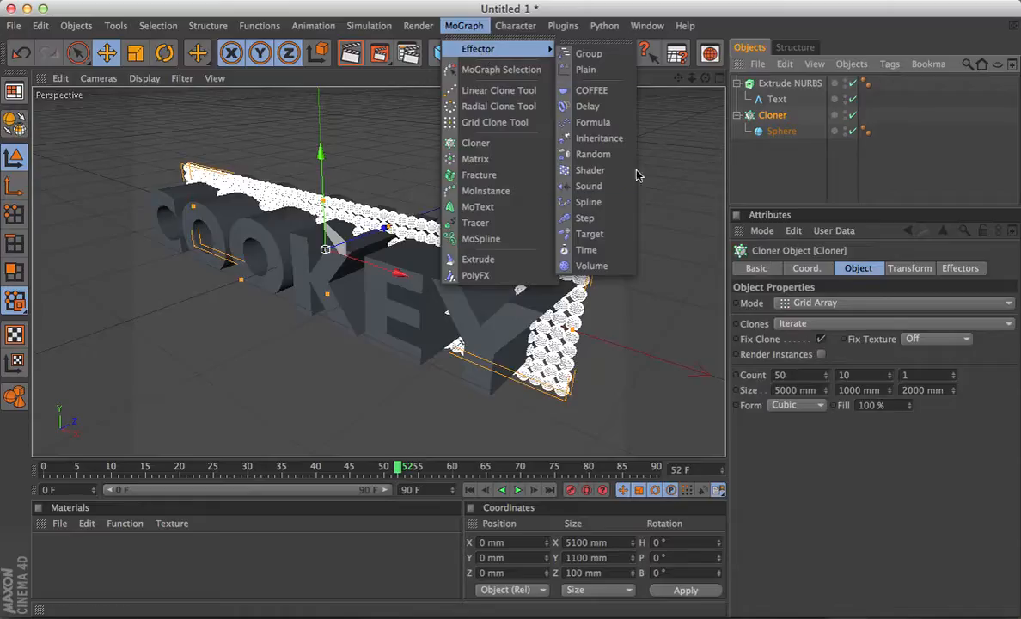
click(592, 264)
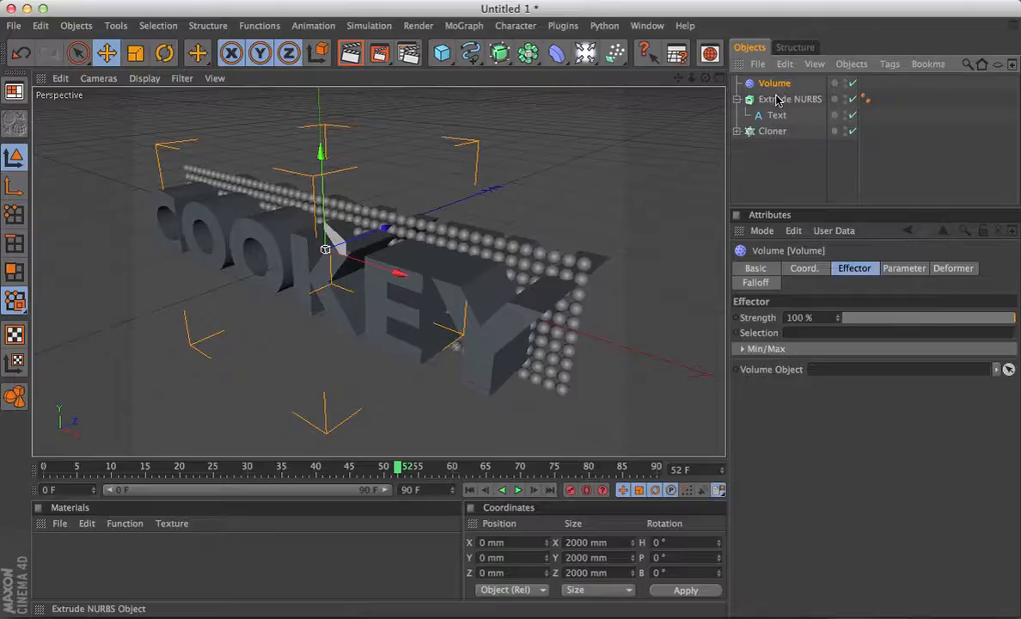
Rename the Extrude NURBS to COOKEY and assign it as the effector's volume object
double_click(791, 98)
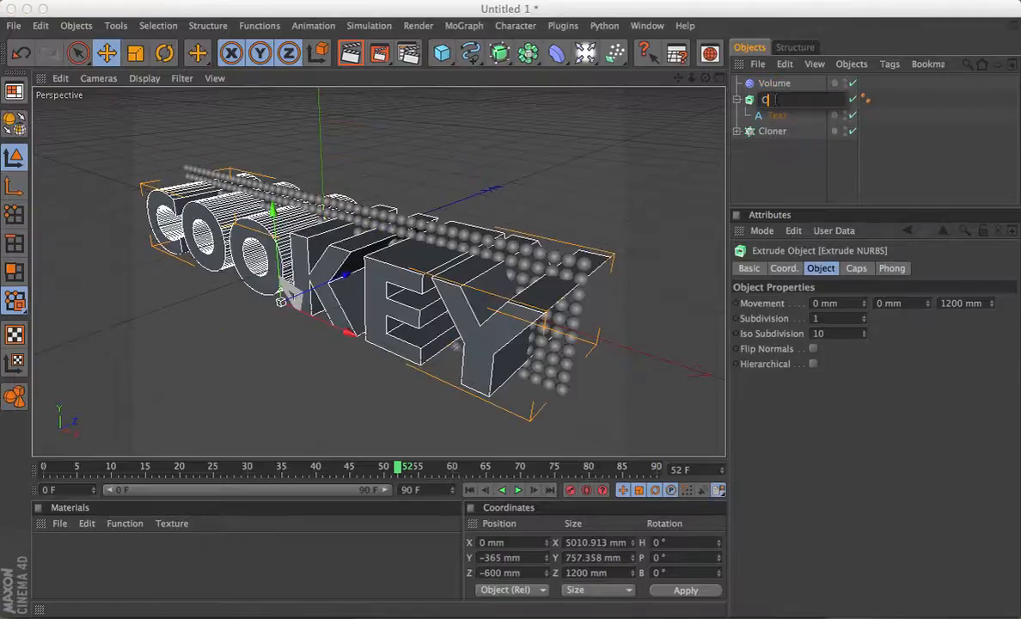
text(OOKEY)
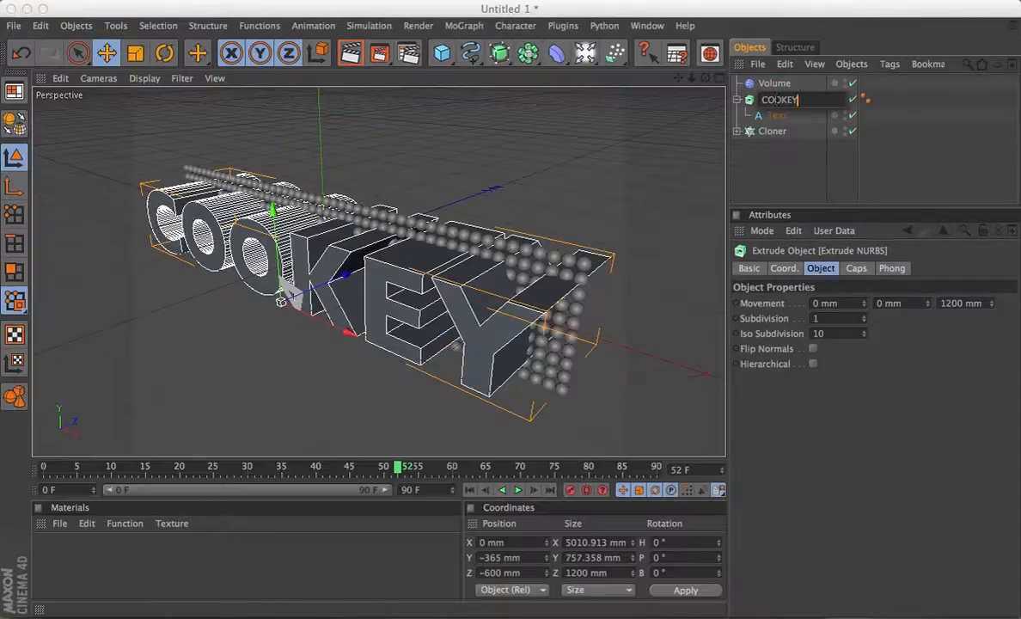
click(773, 82)
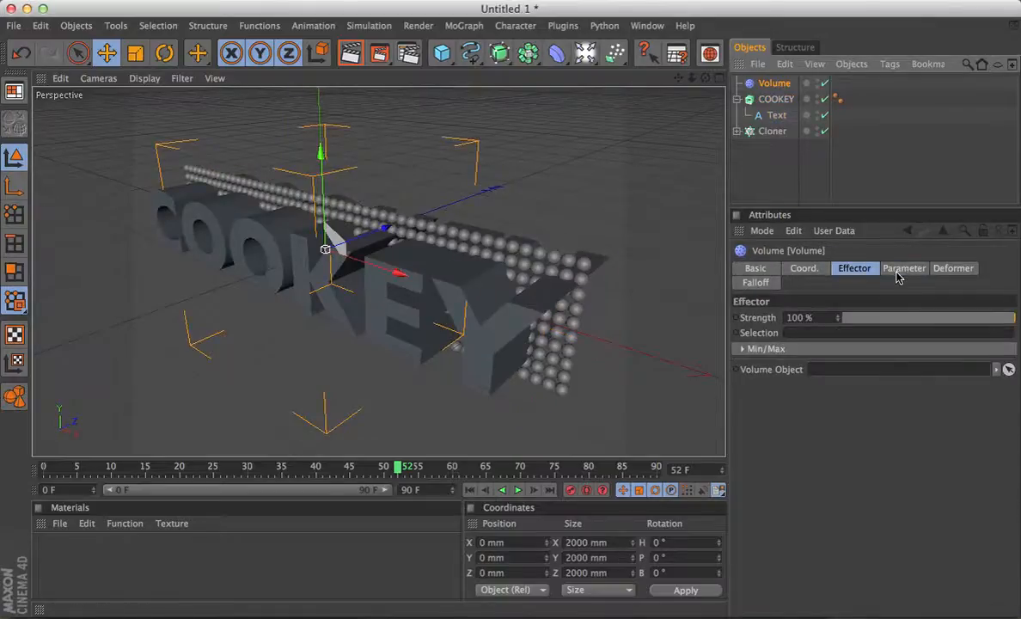
click(904, 268)
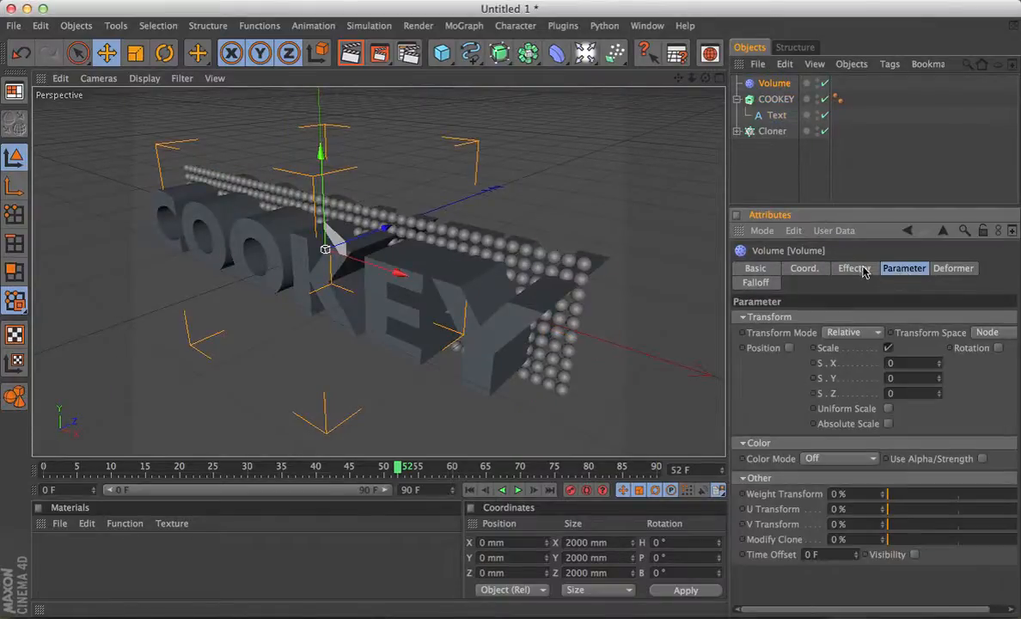
click(853, 268)
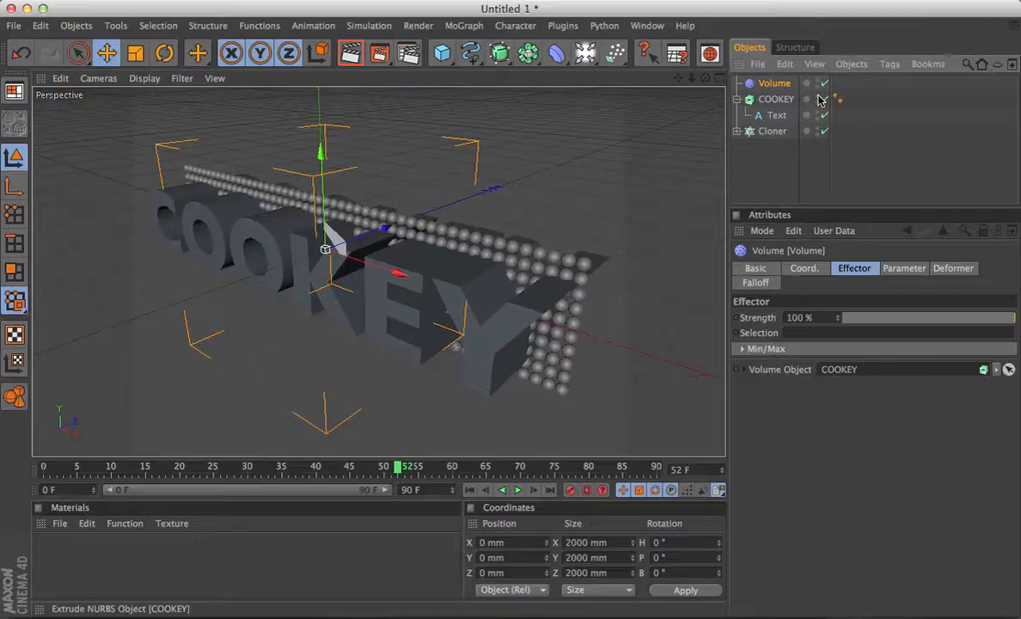
mouse_move(818, 98)
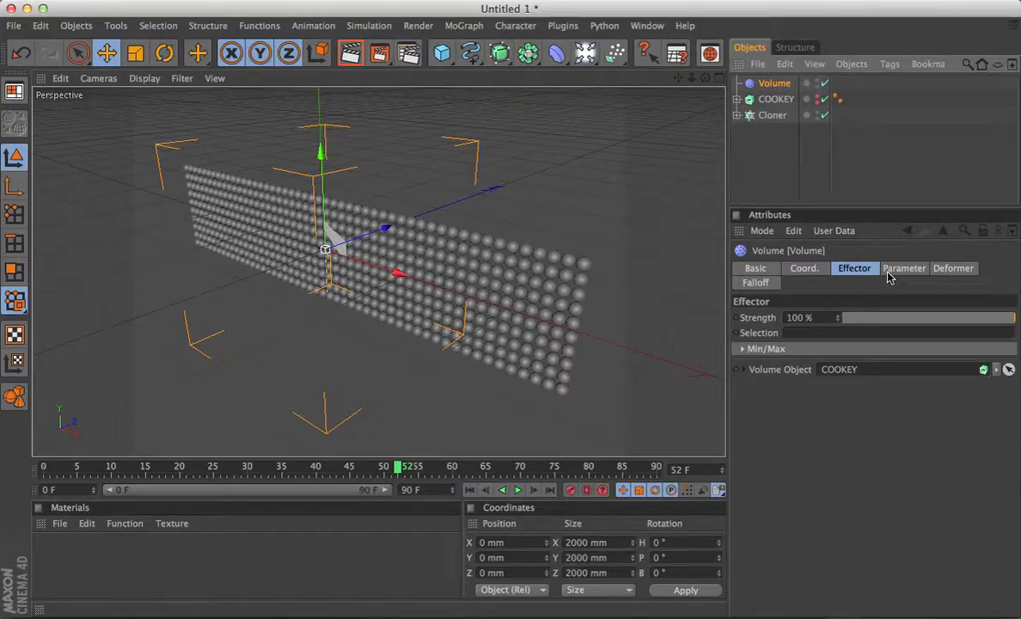
Set the Volume effector's Color Mode to On so clones inside COOKEY turn white
click(905, 268)
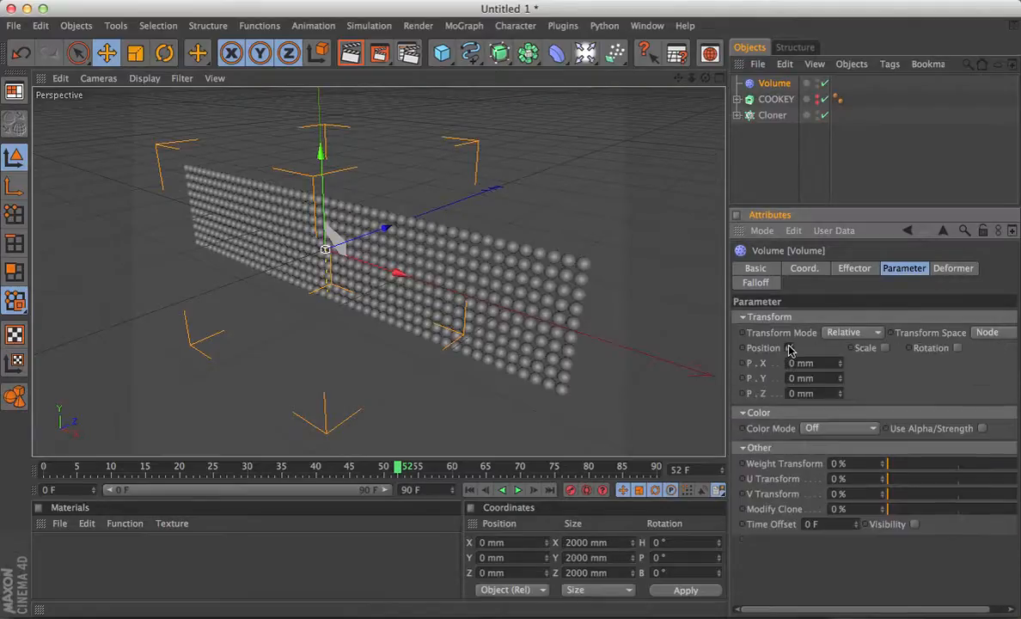
click(839, 382)
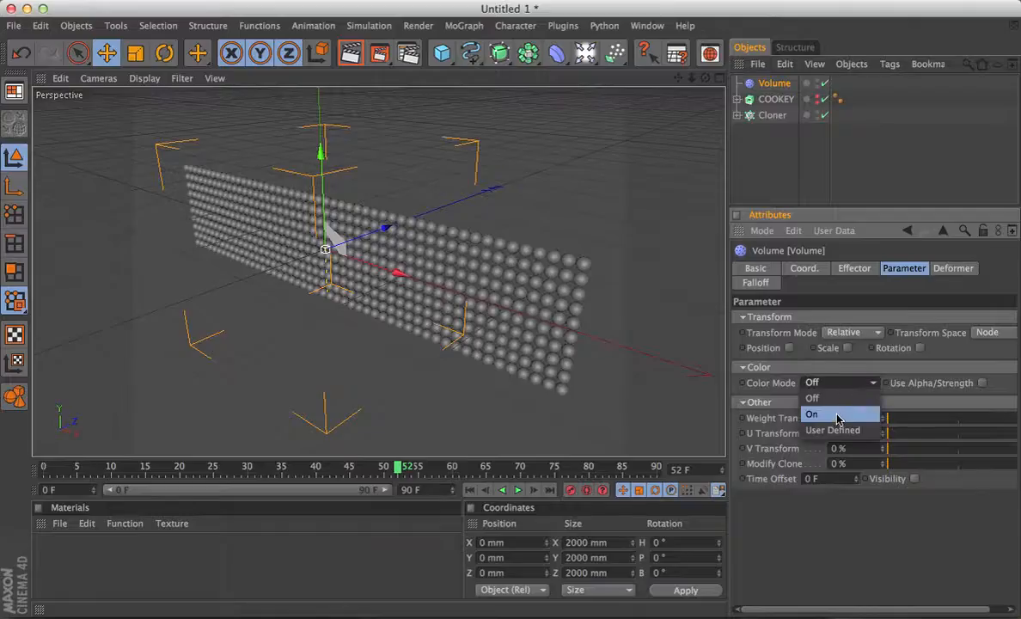
click(811, 414)
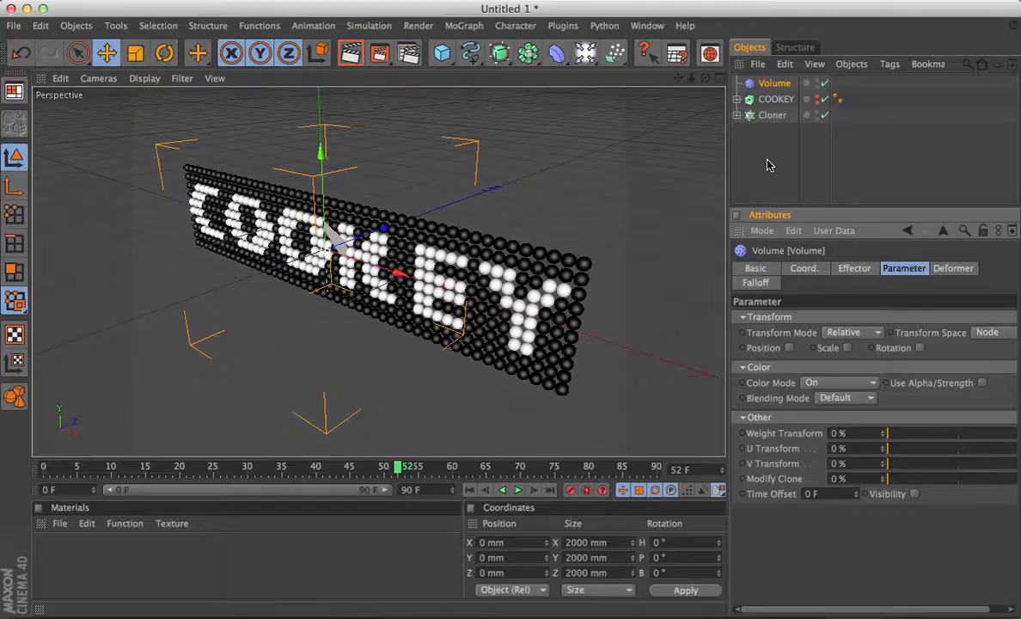
mouse_move(770, 138)
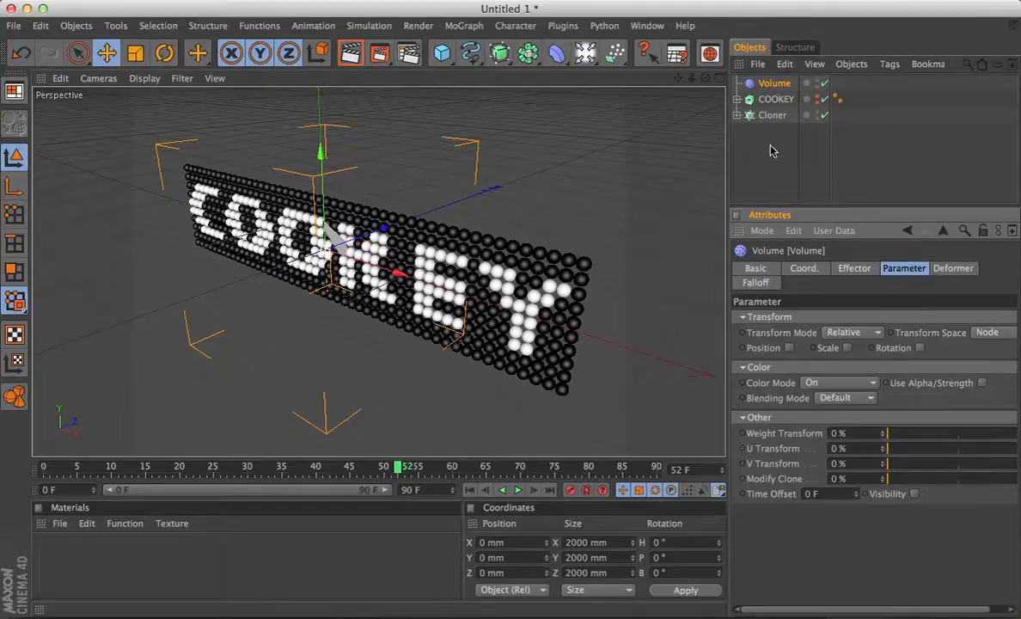
click(775, 98)
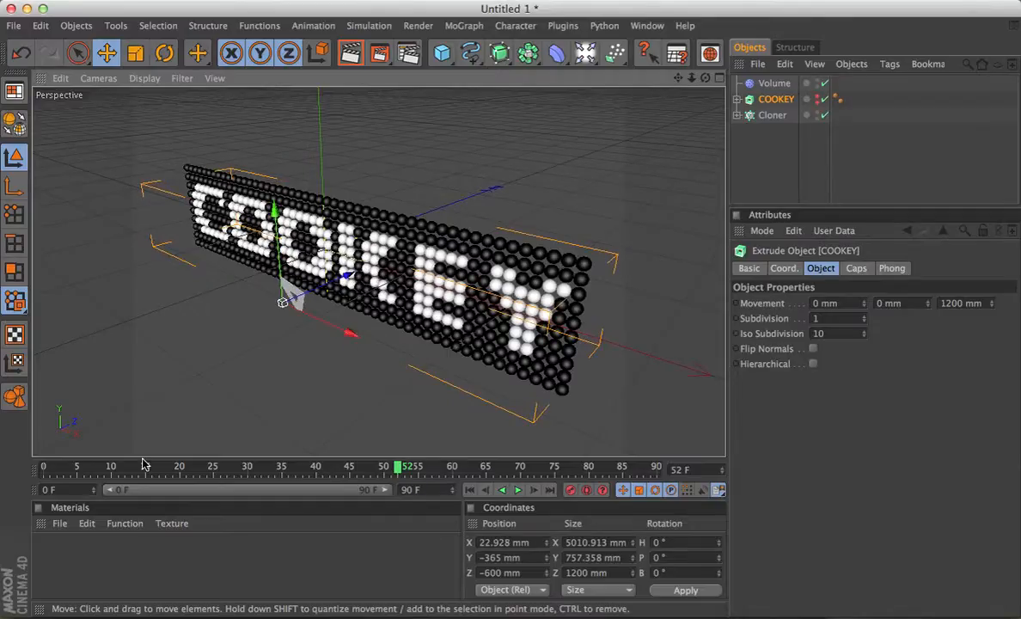
Create a new material and load a MoGraph Multi Shader into its colour texture
click(59, 523)
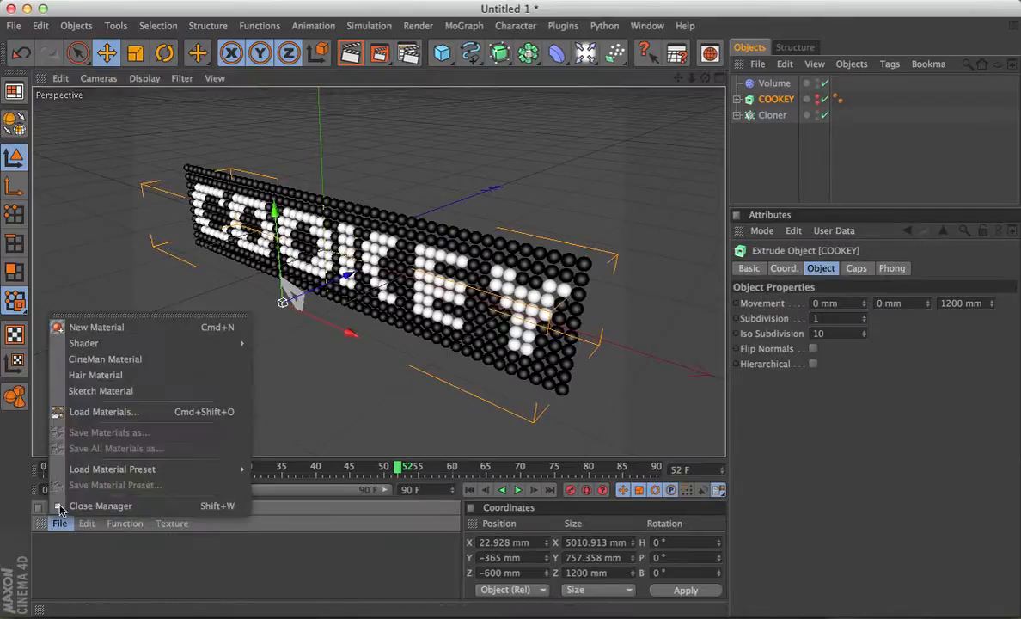
click(96, 326)
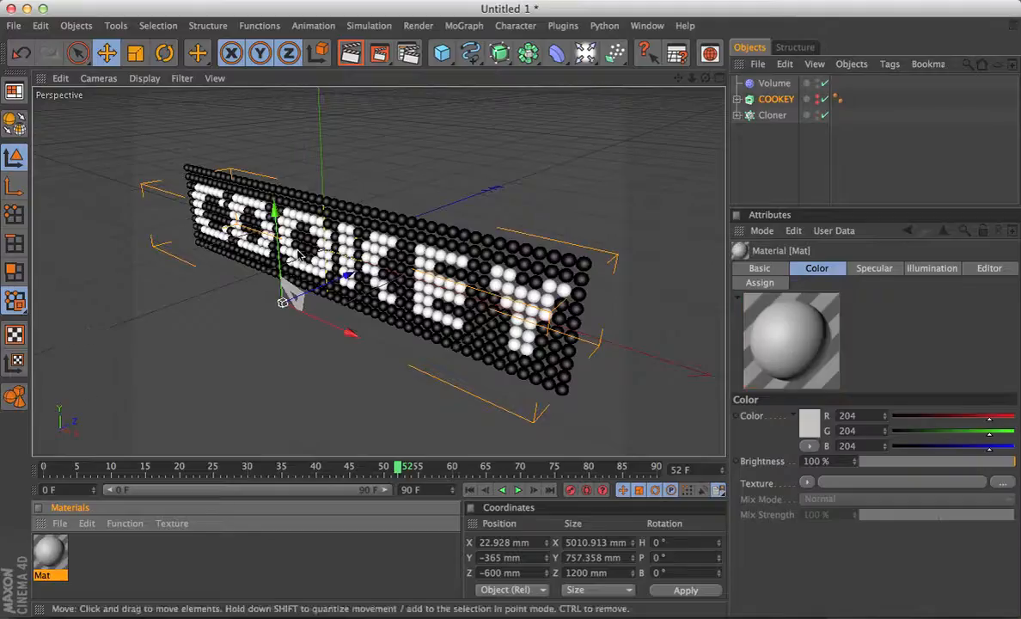
double_click(48, 553)
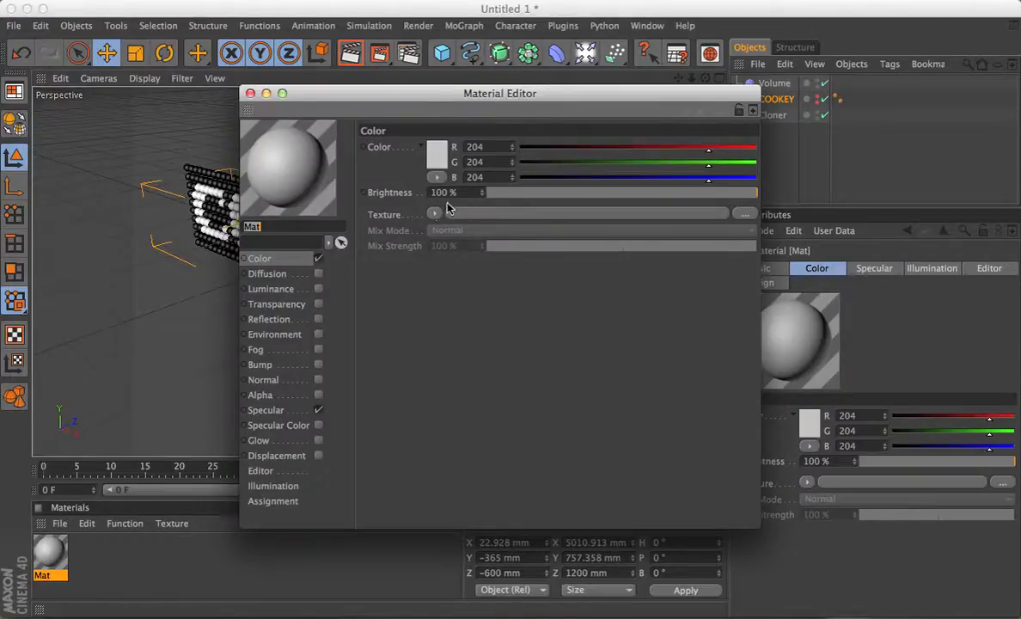
click(435, 213)
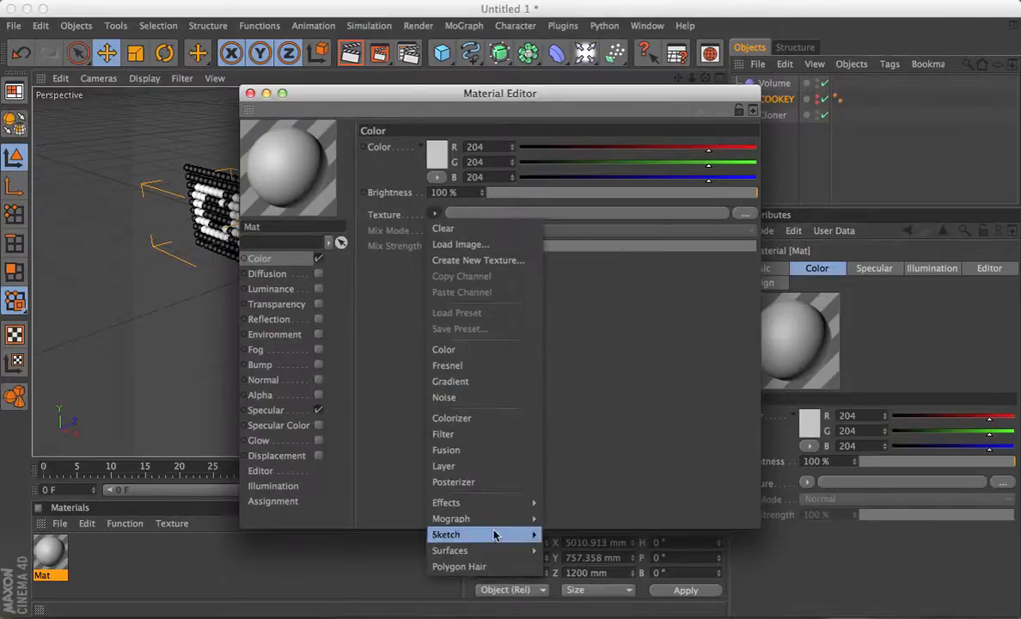
mouse_move(451, 519)
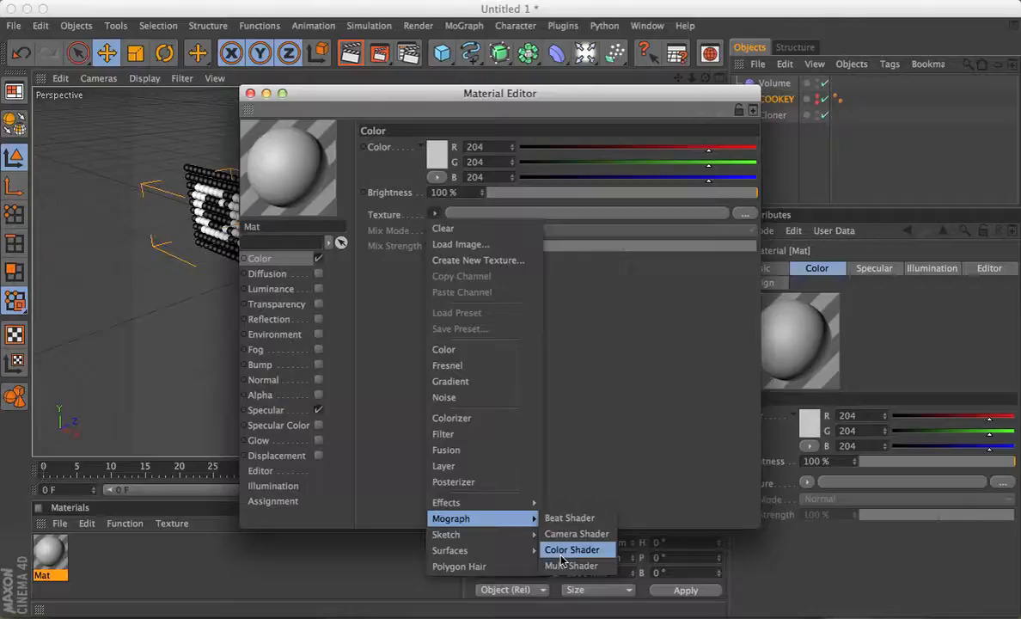
mouse_move(571, 565)
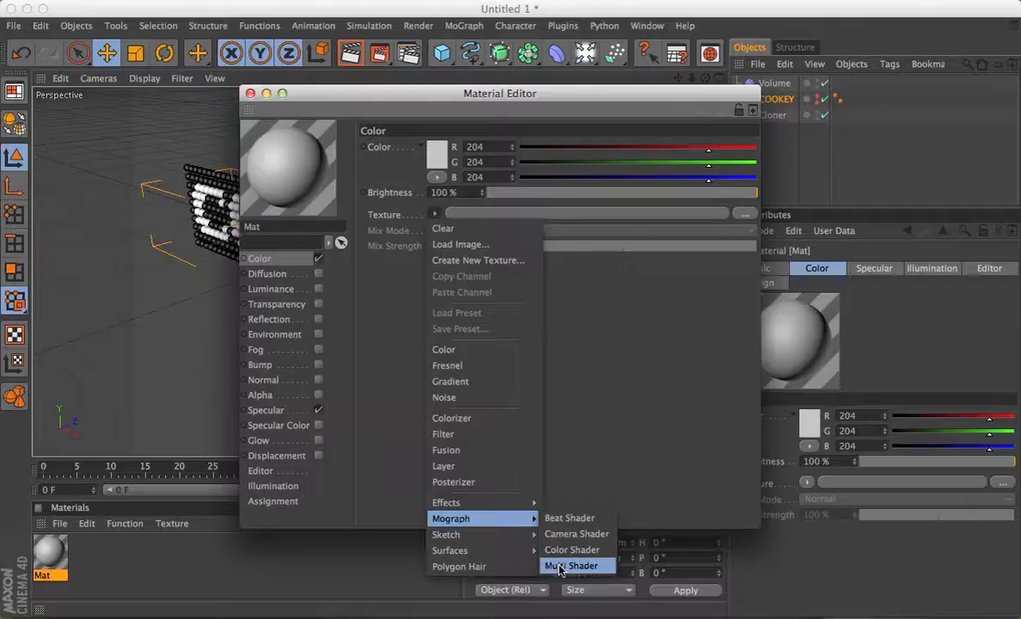
click(571, 564)
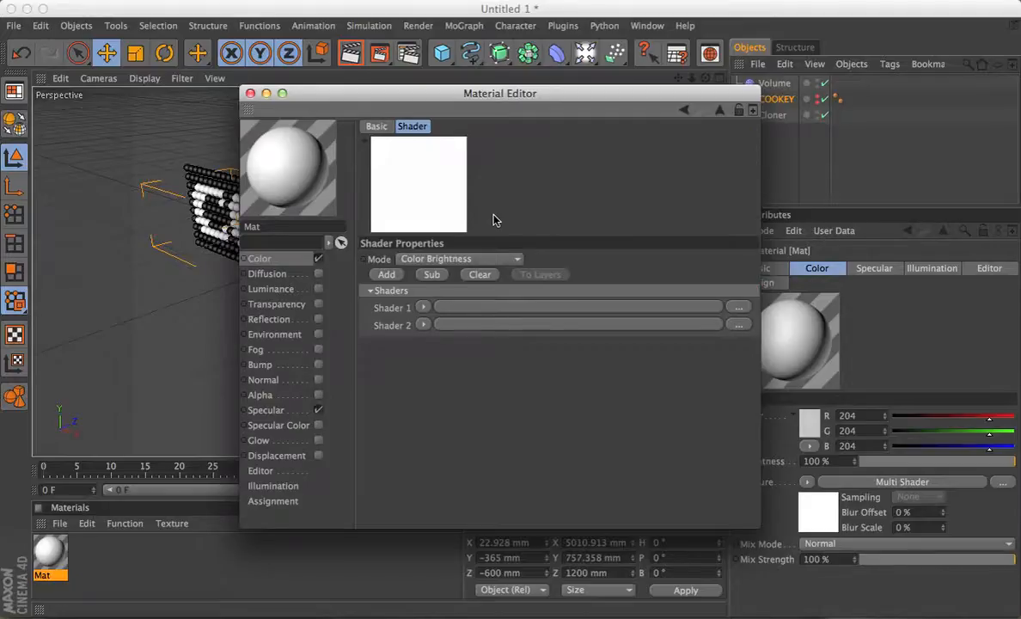
mouse_move(421, 308)
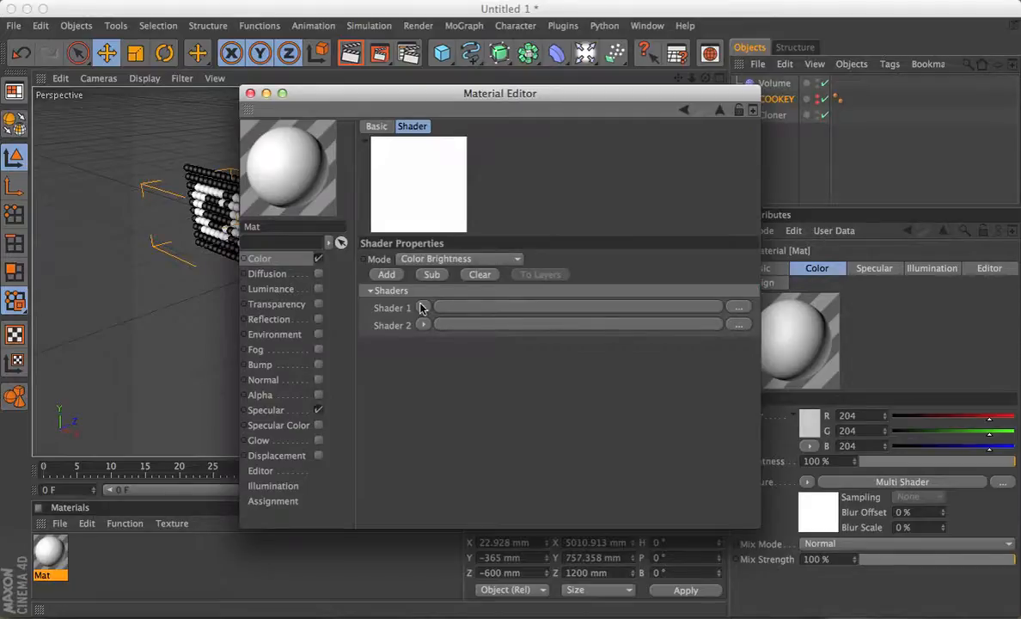
Fill the Multi Shader slots with purple and orange (255,128,0) colour shaders and close the editor
click(423, 307)
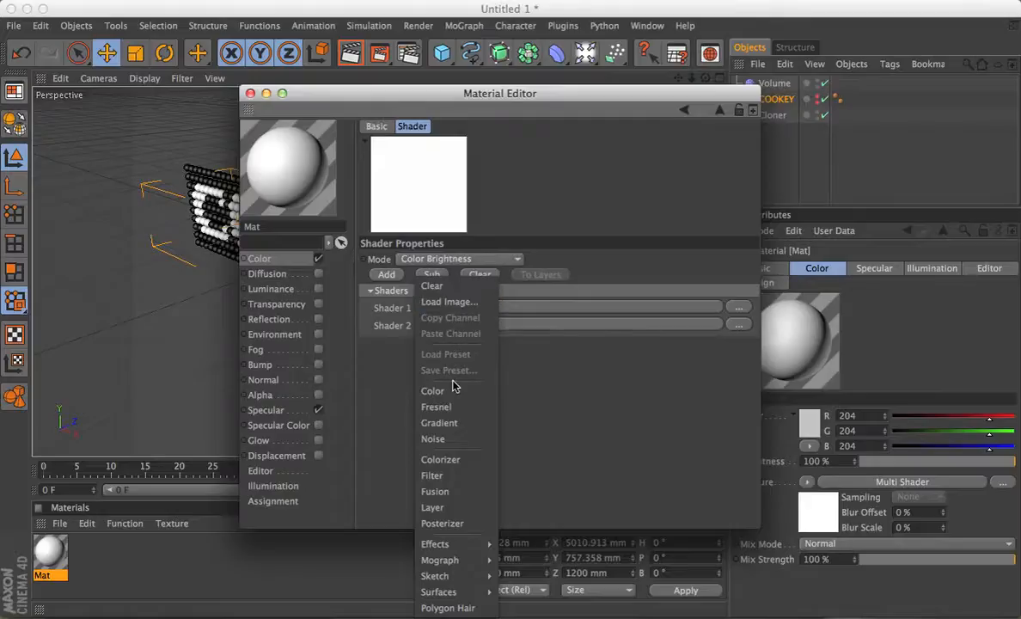
click(433, 390)
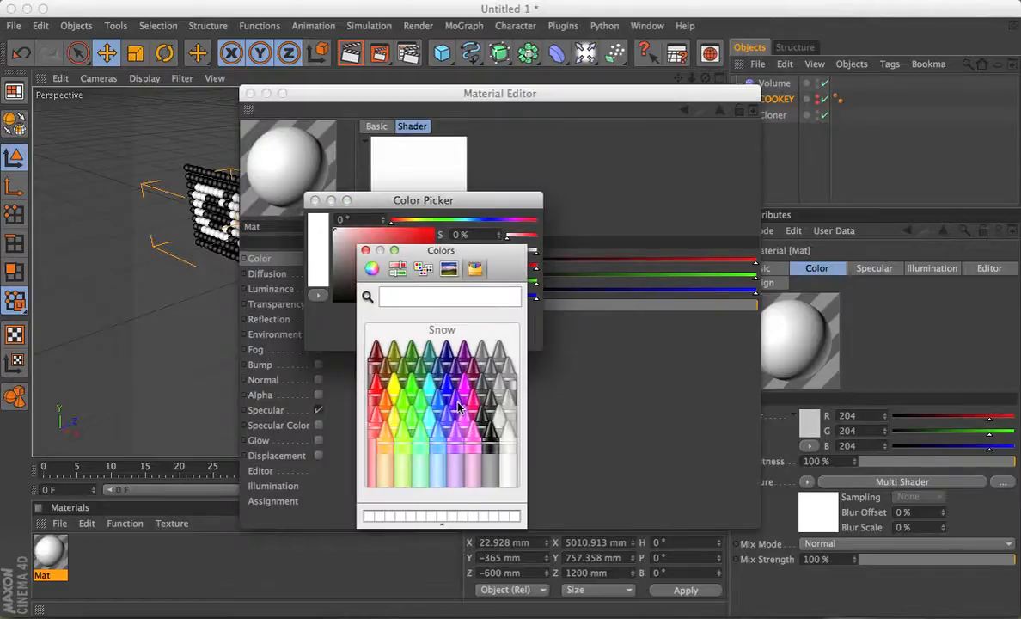
click(461, 409)
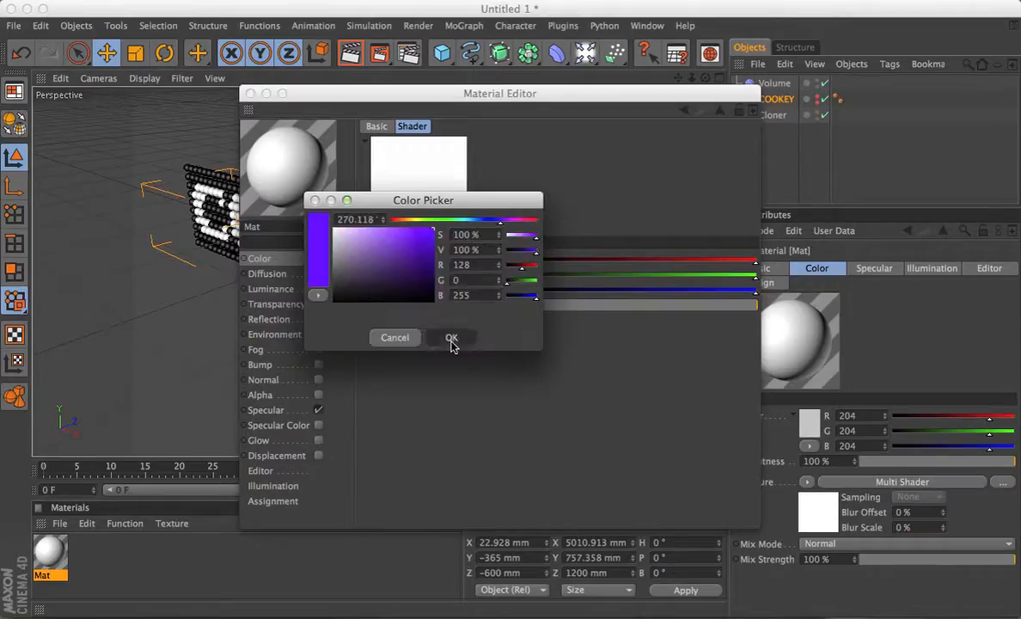
click(450, 337)
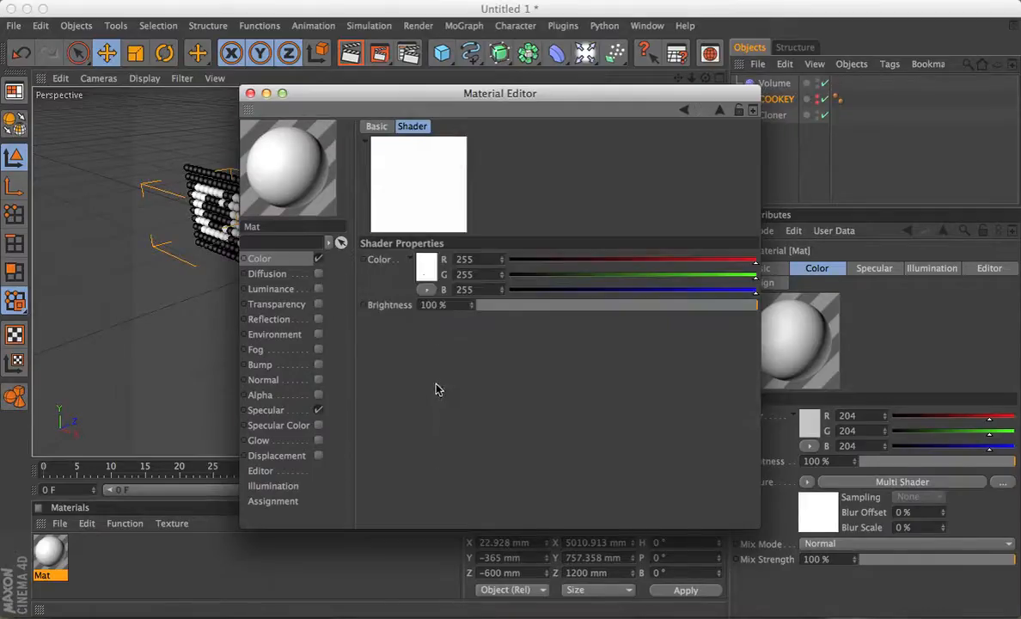
click(427, 260)
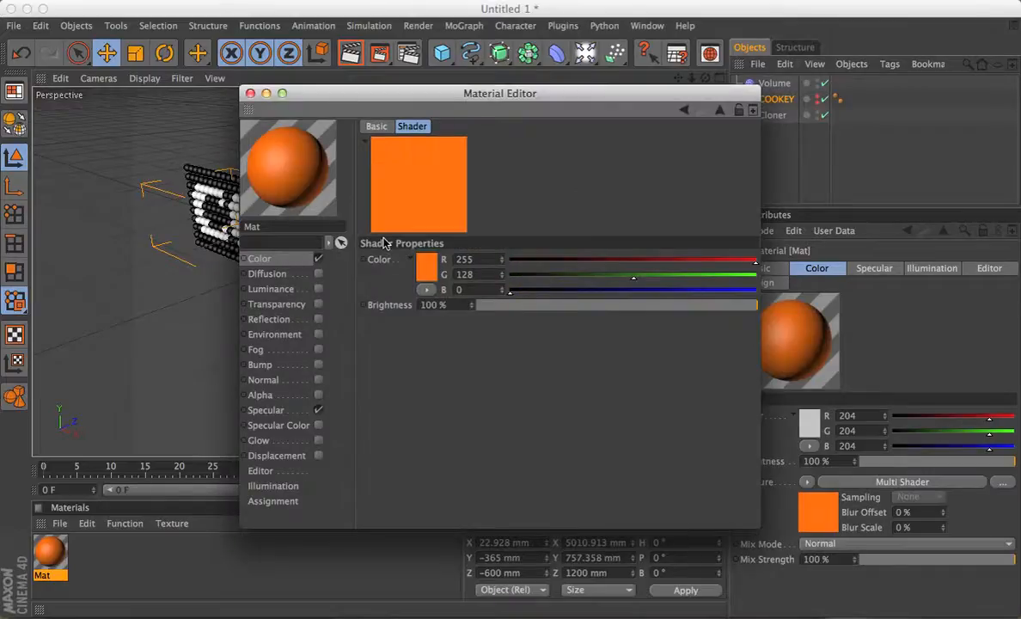
click(251, 92)
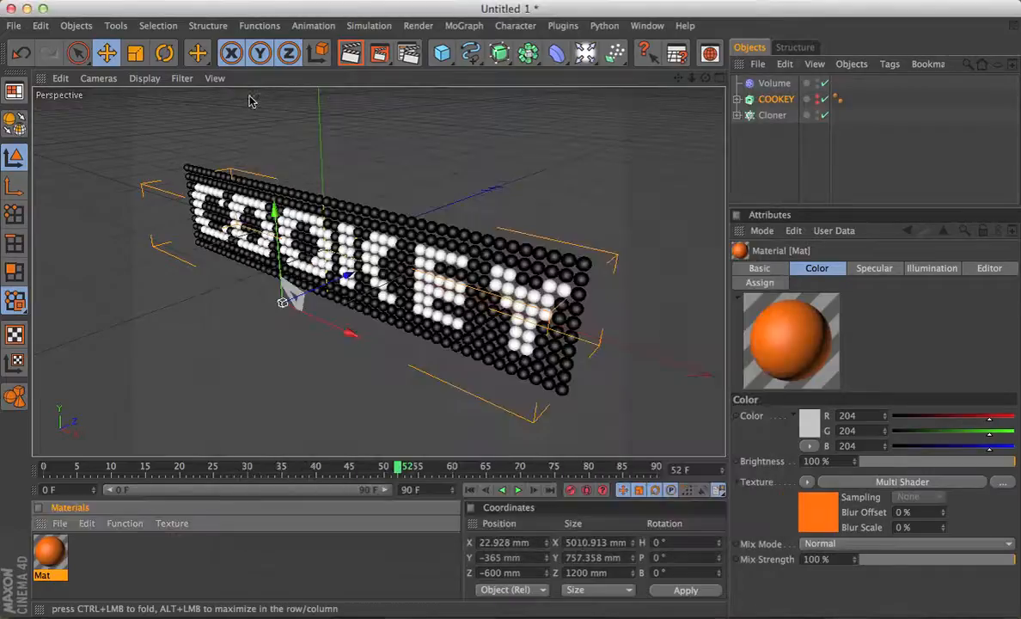
Apply the material to the Cloner and slide the COOKEY text across the board
click(49, 557)
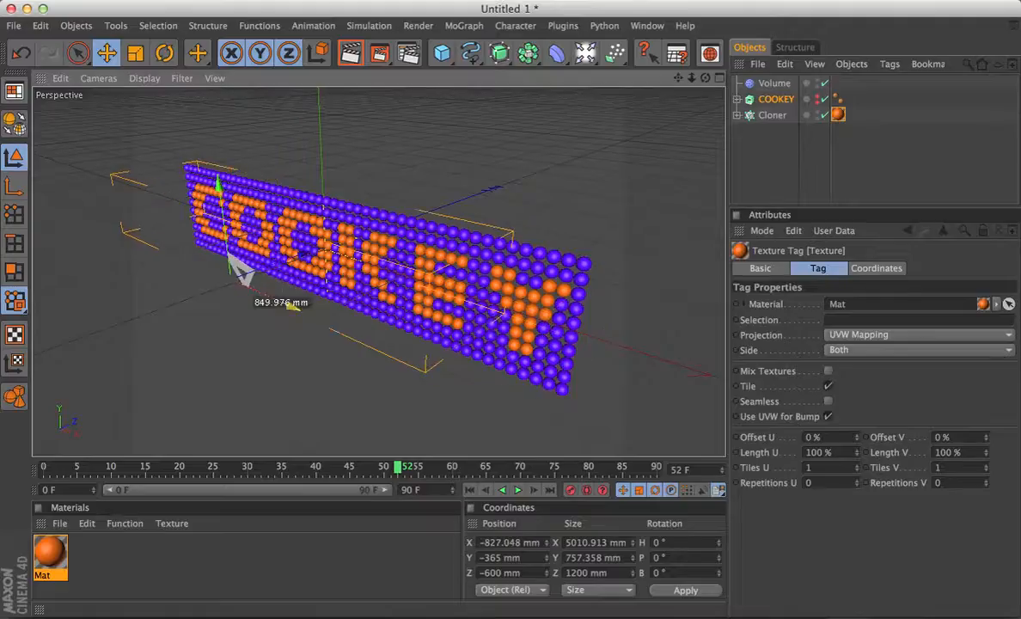
drag(241, 275, 292, 300)
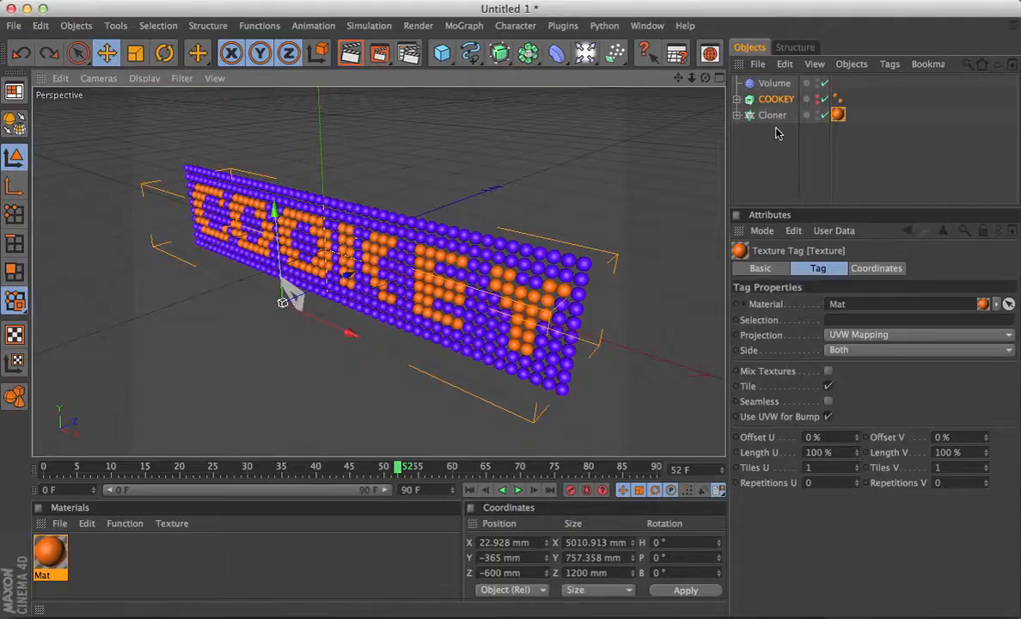
click(777, 98)
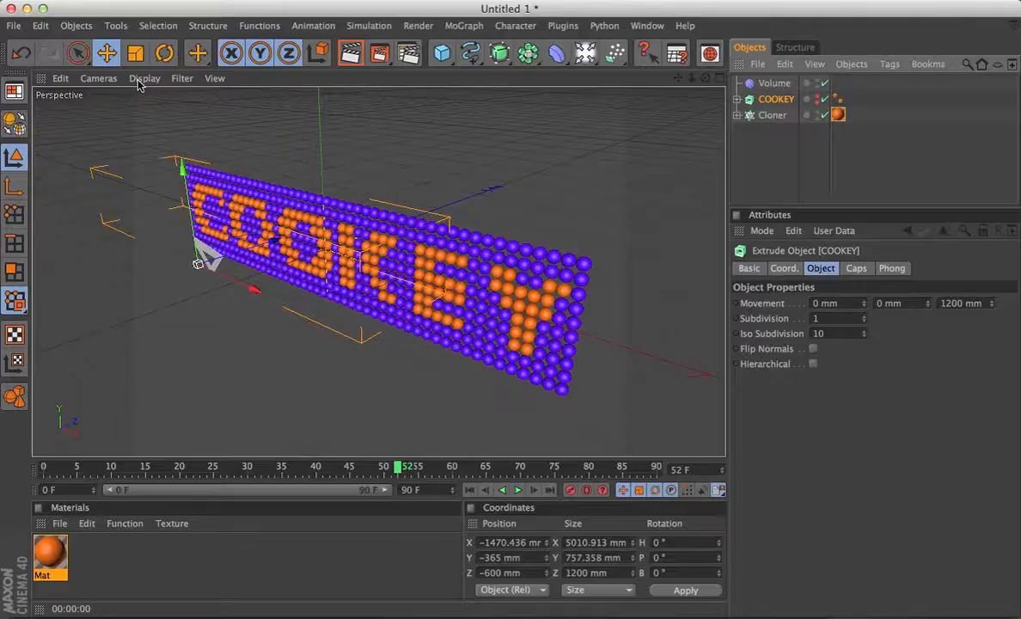
Switch the viewport to Enhanced OpenGL and select COOKEY to centre all six letters
click(144, 79)
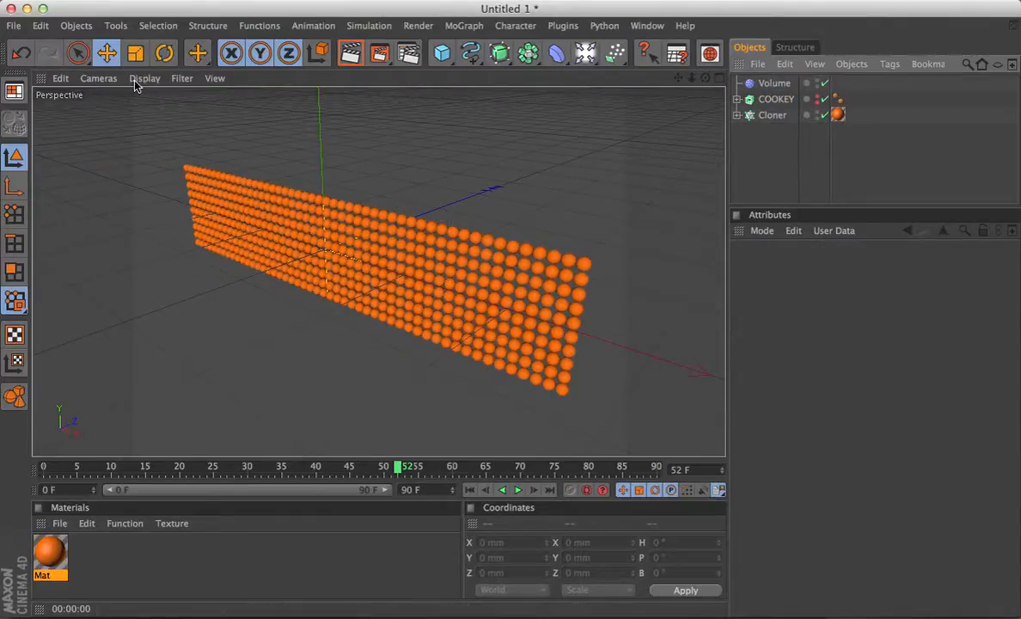
click(144, 79)
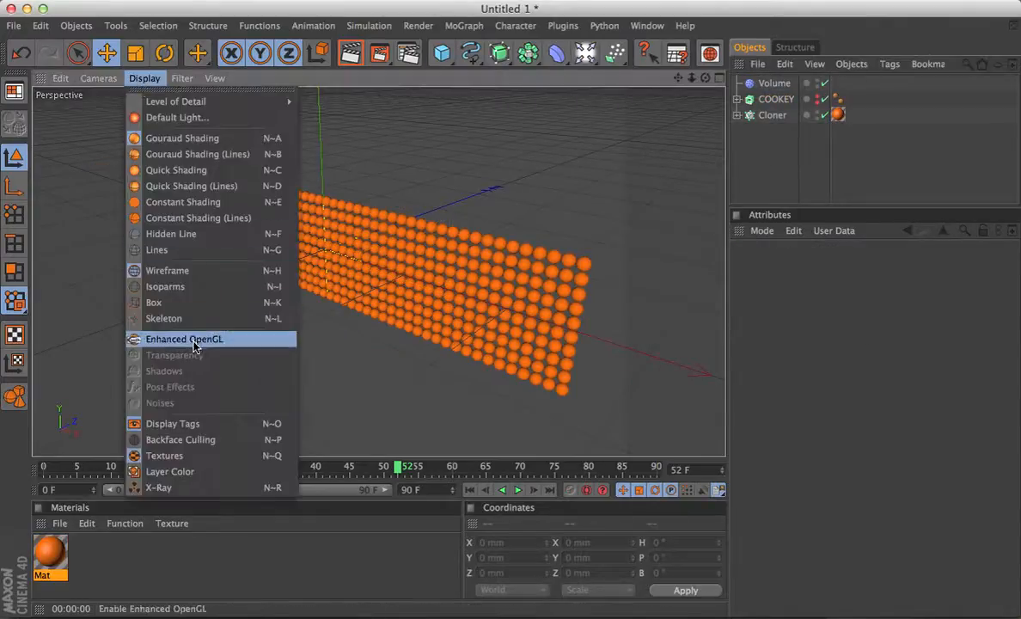
click(184, 339)
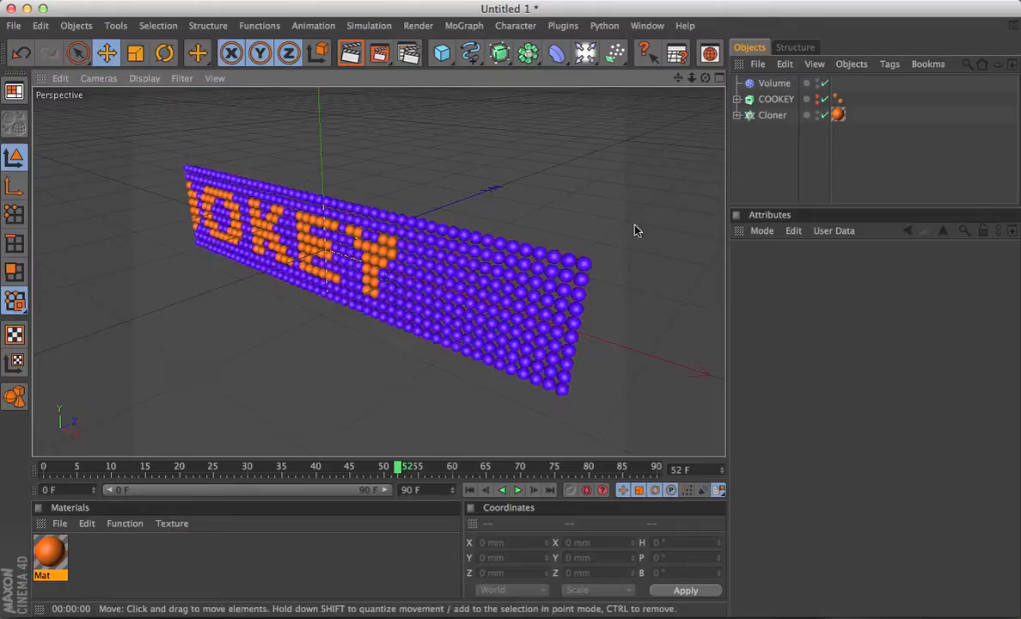
click(772, 113)
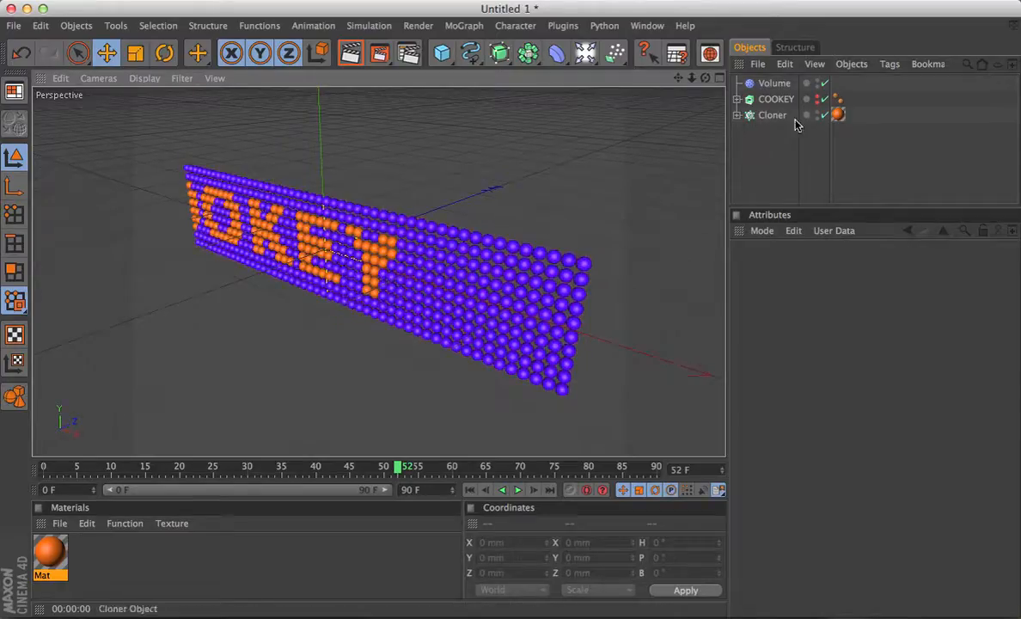
click(776, 98)
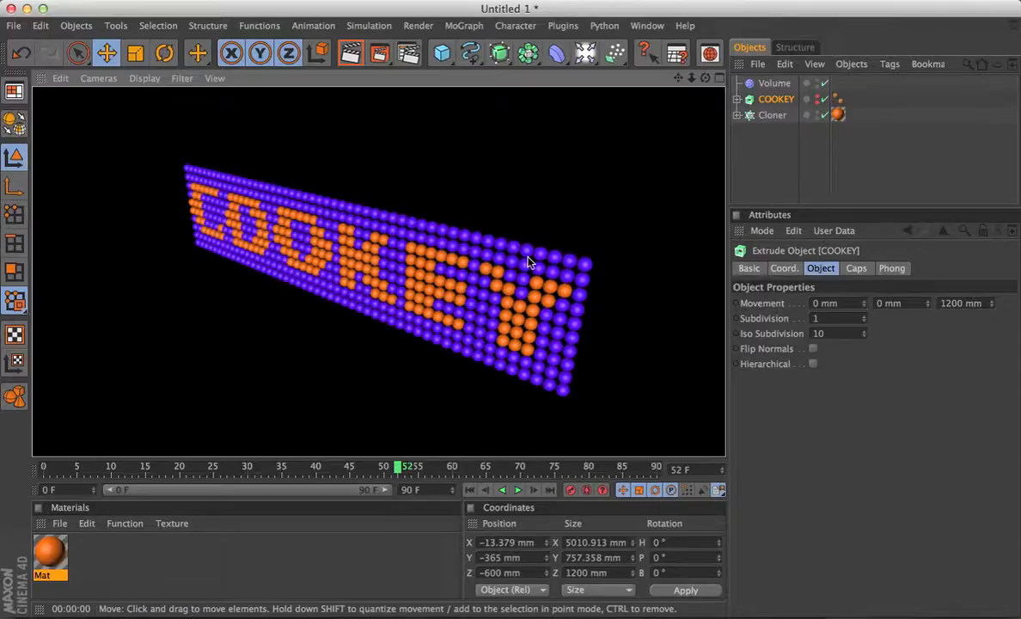
mouse_move(622, 340)
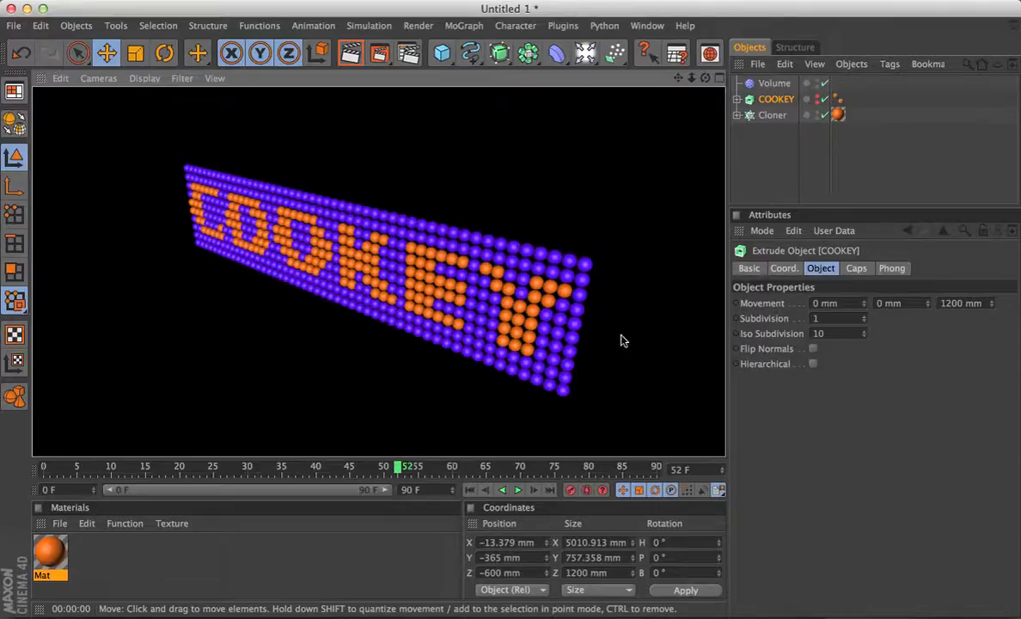